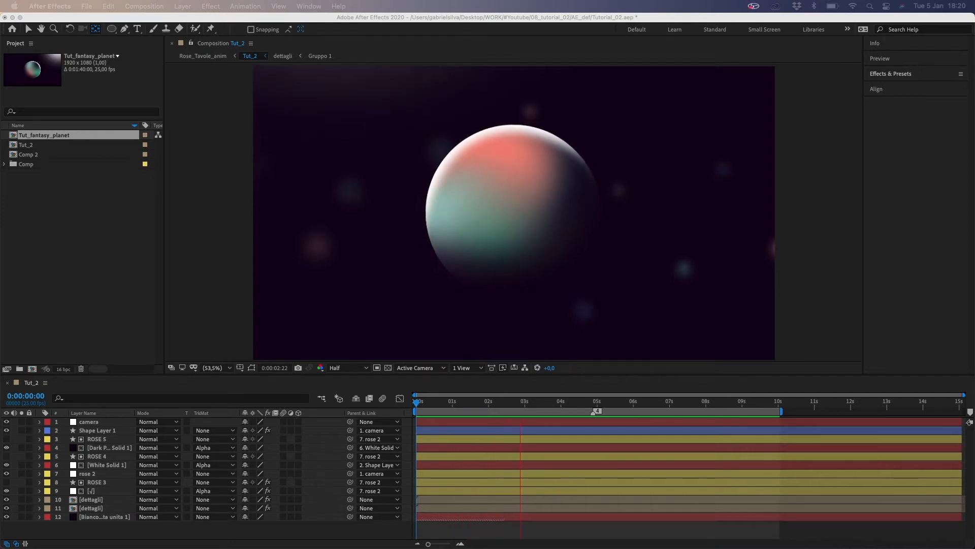
Create Comp 5 with default settings and add a dark purple background solid
left_click(593, 401)
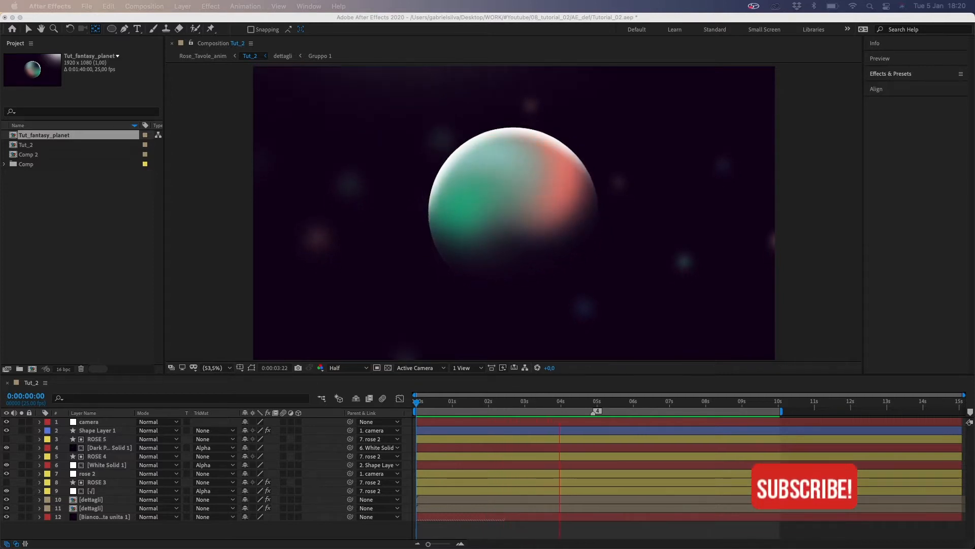
left_click(633, 401)
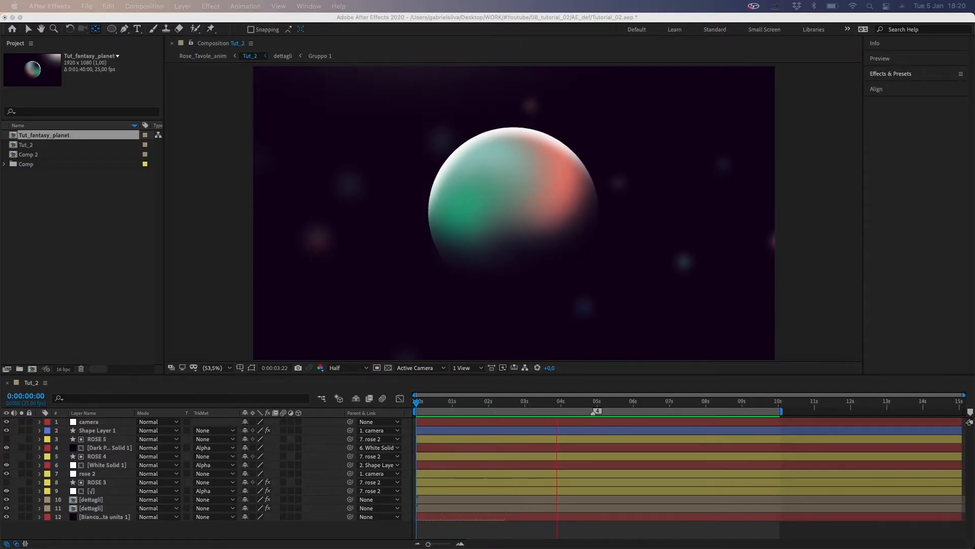
key("cmd+n")
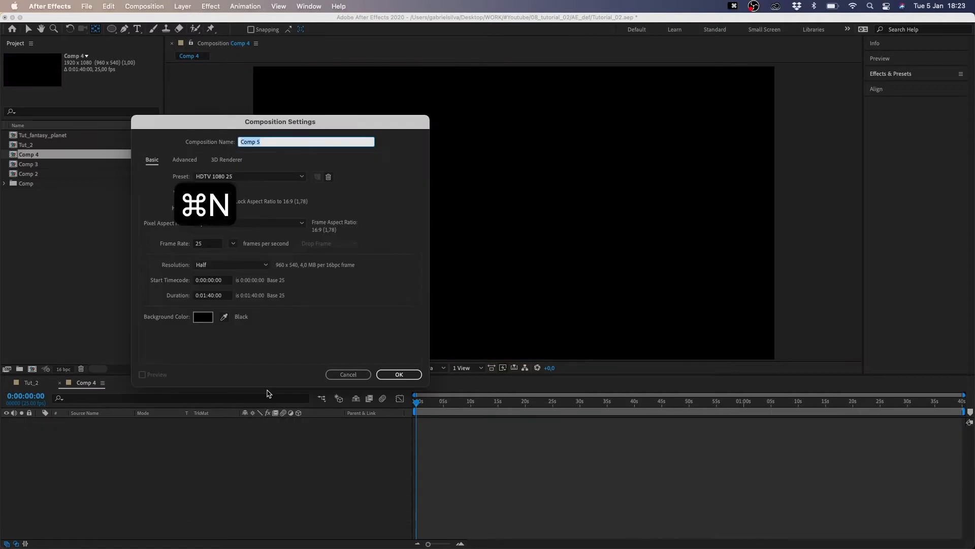
left_click(399, 374)
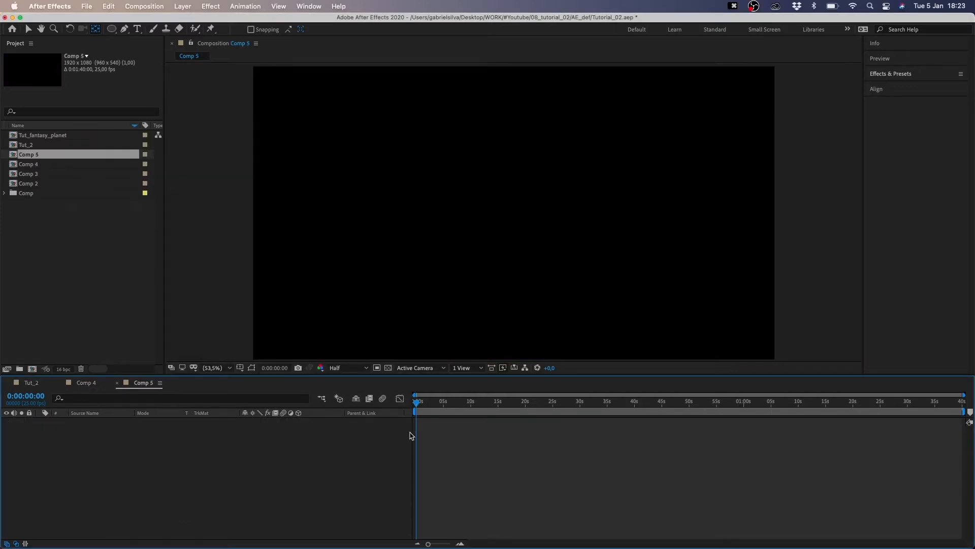
key("cmd+y")
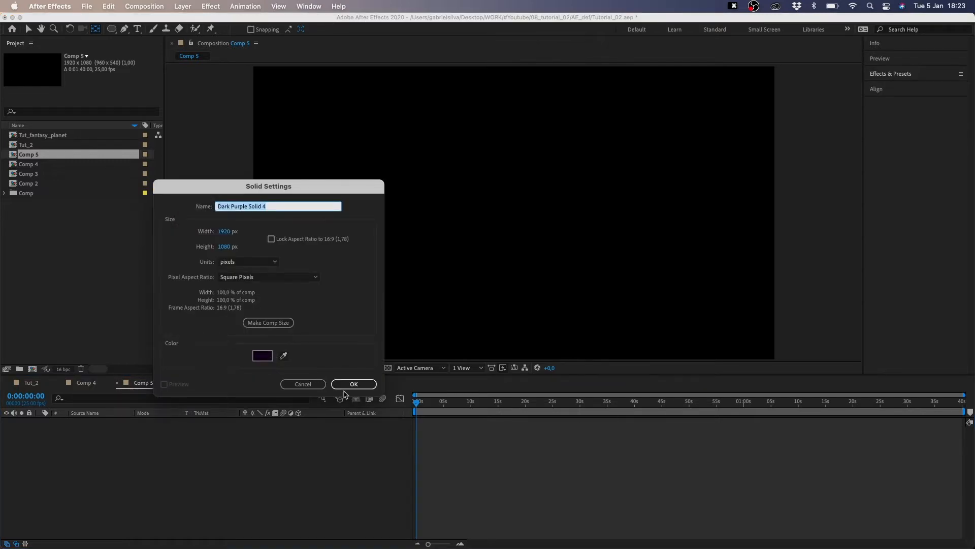
left_click(354, 383)
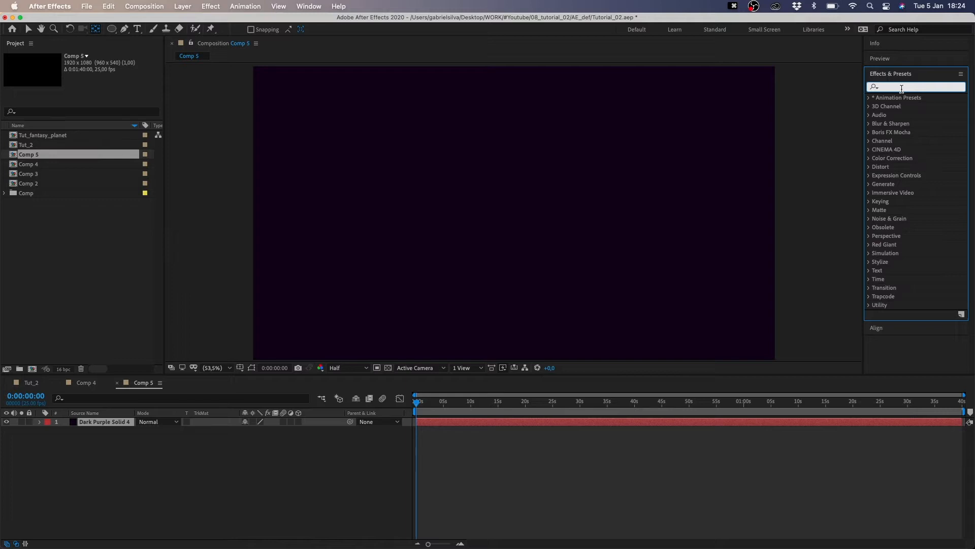
Search Effects & Presets for '4-Color Gradient' and apply it to the purple solid
type("4-co")
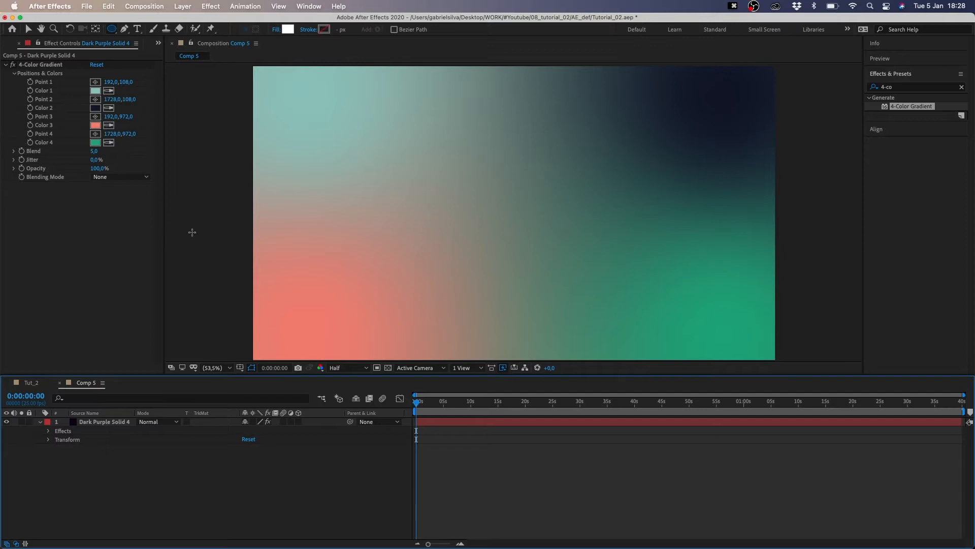
mouse_move(216, 35)
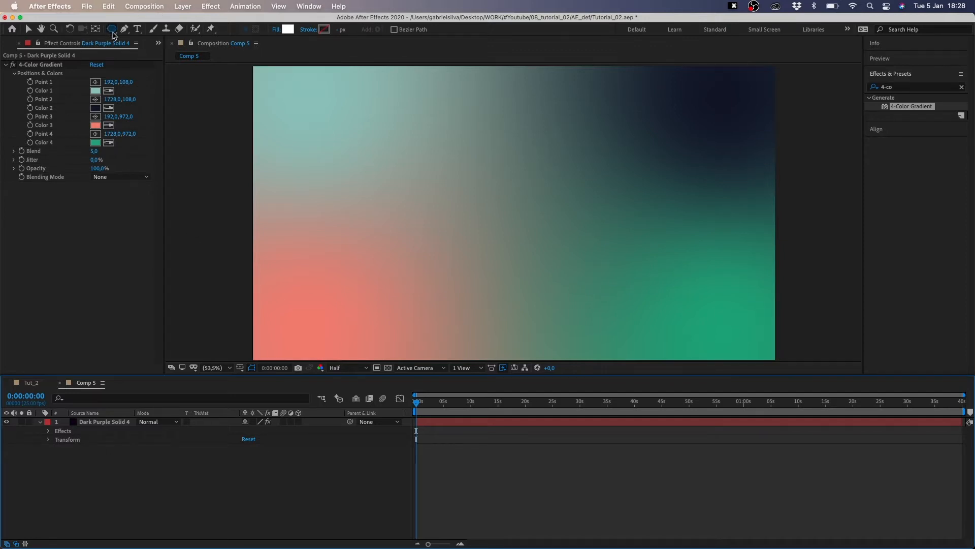
Draw a white ellipse over the gradient and centre it in the composition
left_click_drag(336, 100, 566, 342)
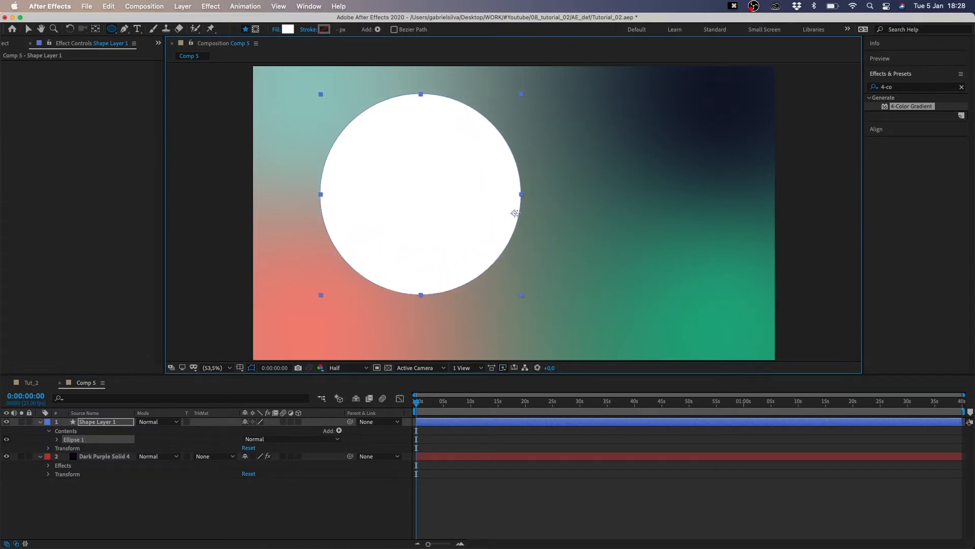
left_click(95, 29)
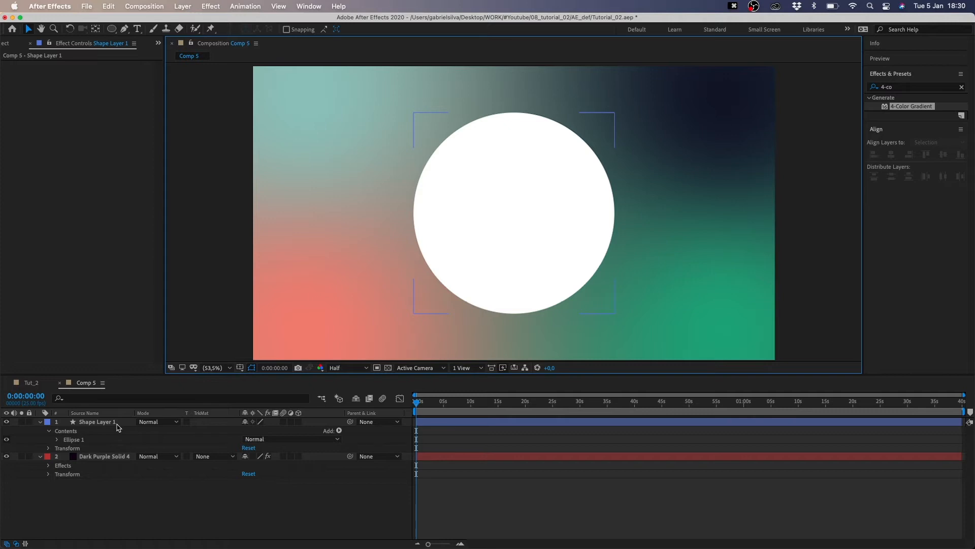
left_click(211, 456)
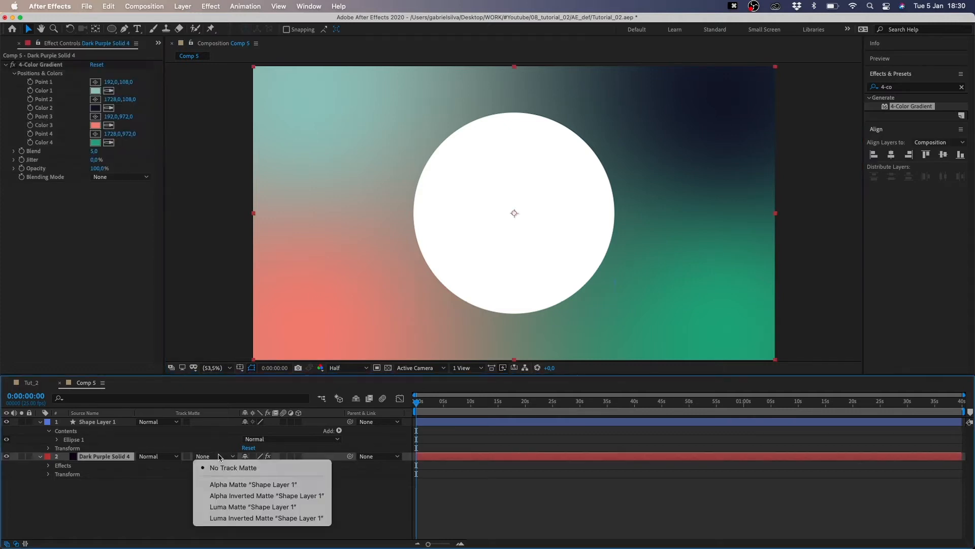
Alpha-matte the solid to Shape Layer 1 and move the coral and green points into the circle
left_click(252, 484)
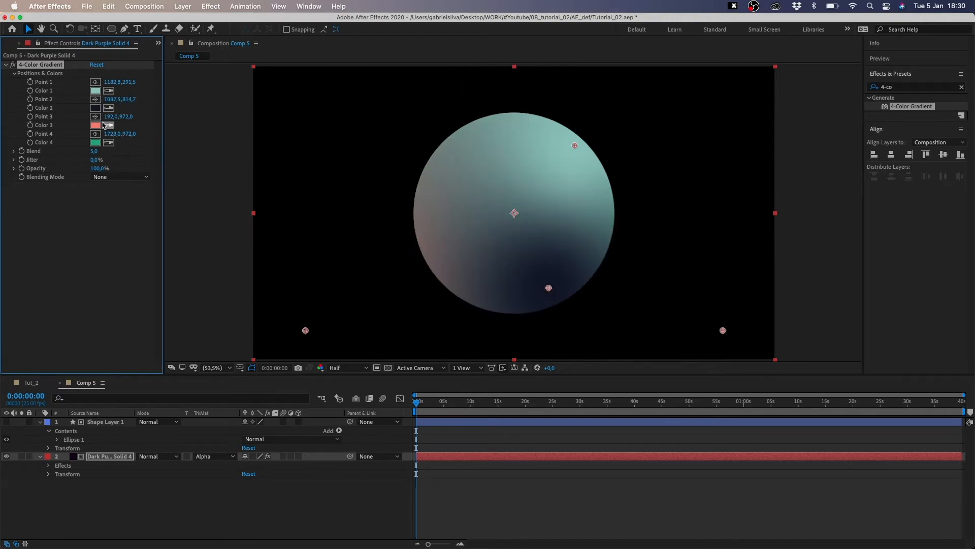
left_click_drag(304, 330, 422, 243)
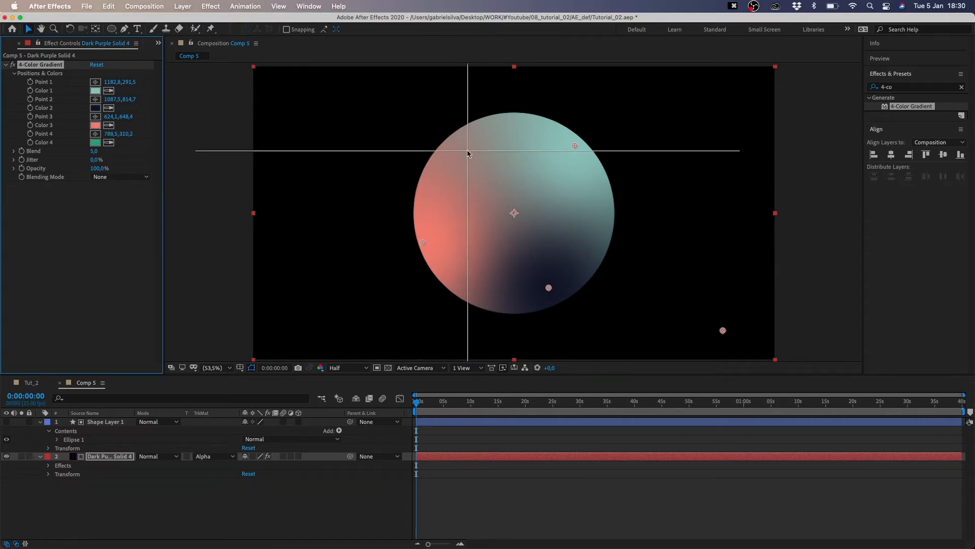
left_click_drag(722, 330, 460, 142)
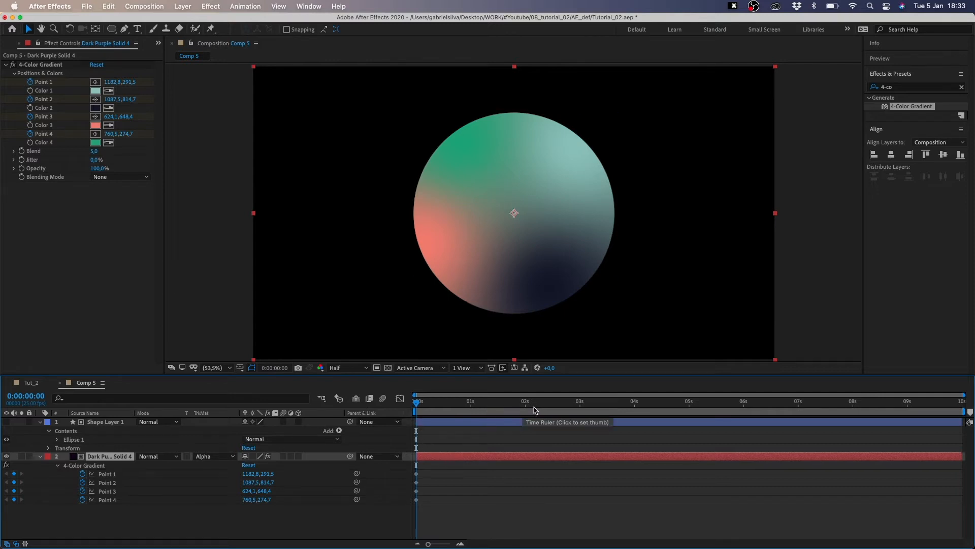
mouse_move(537, 408)
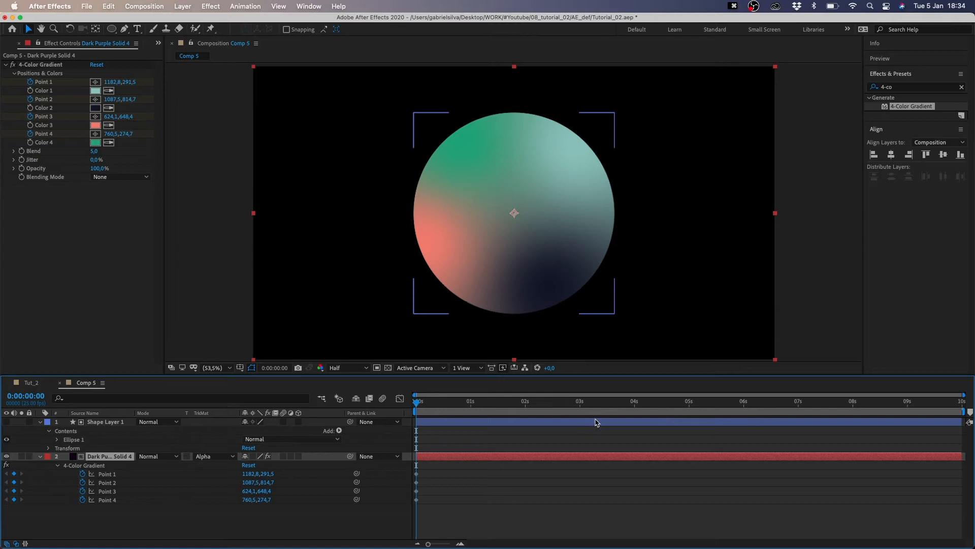
Move the current-time indicator to 5 seconds and select the gradient solid layer
left_click_drag(416, 411, 689, 410)
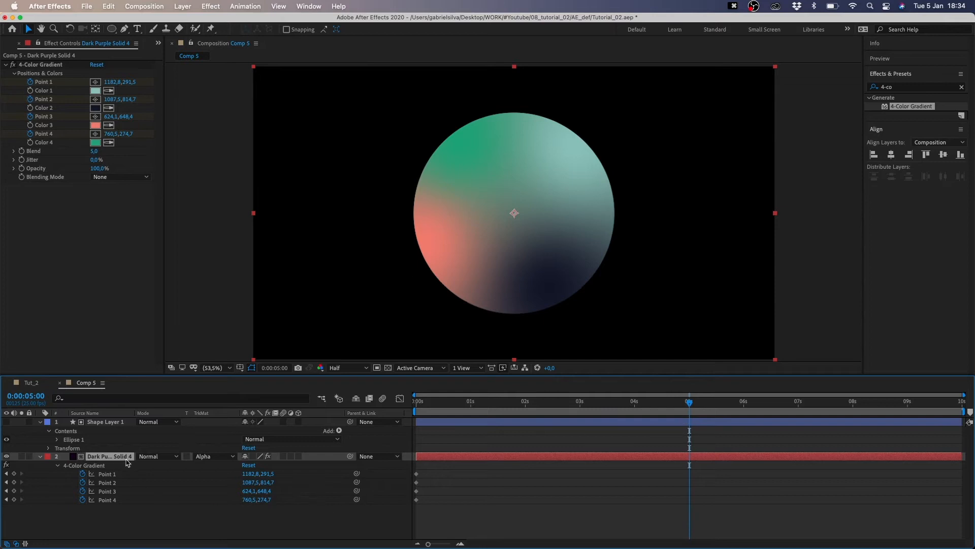
left_click(41, 65)
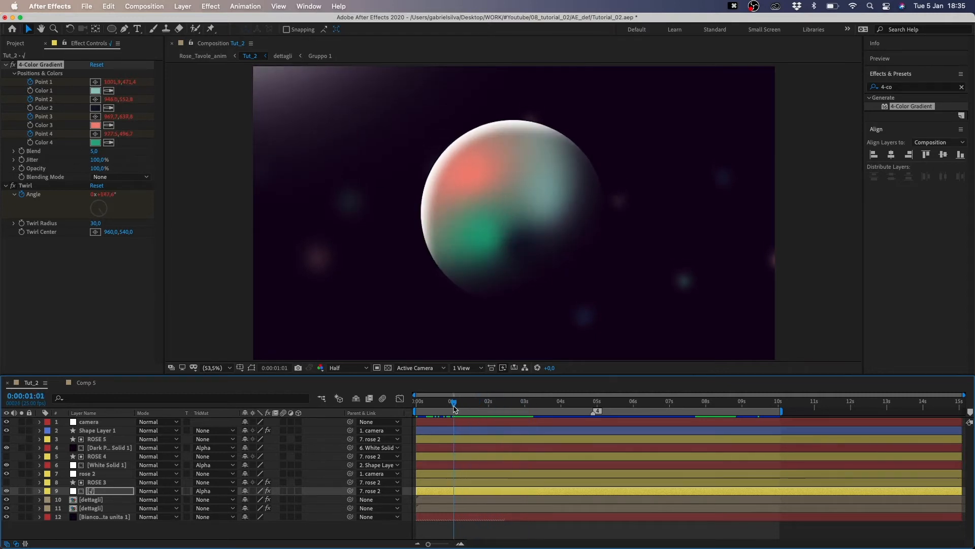
Check the Tut_2 reference, then keyframe the gradient points at about 5 and 8.5 seconds
left_click(502, 401)
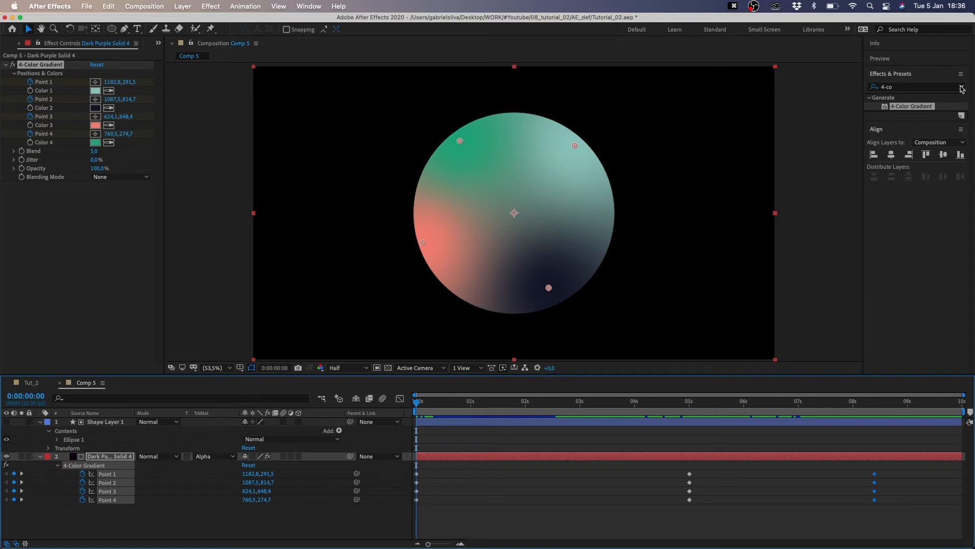
Search for 'twirl' and apply Twirl to the Dark Purple Solid 4 layer
type("twir")
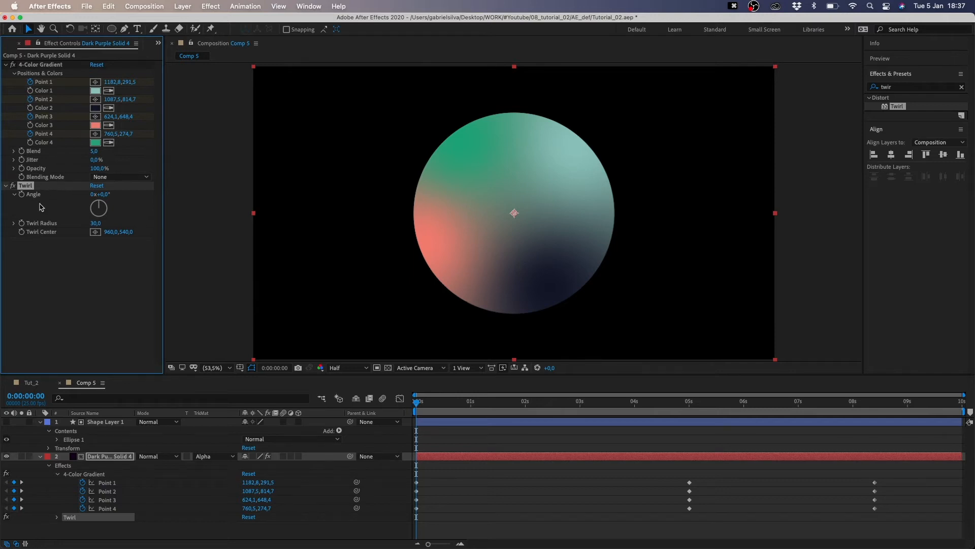
mouse_move(22, 195)
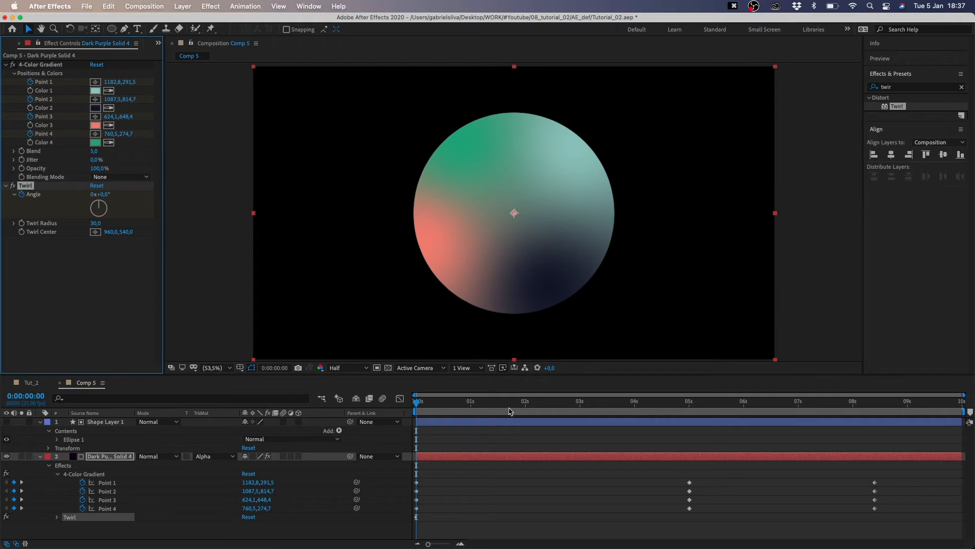
Set end-of-timeline gradient point values and keyframe Twirl Angle, reaching 130° at 5 seconds
left_click(573, 401)
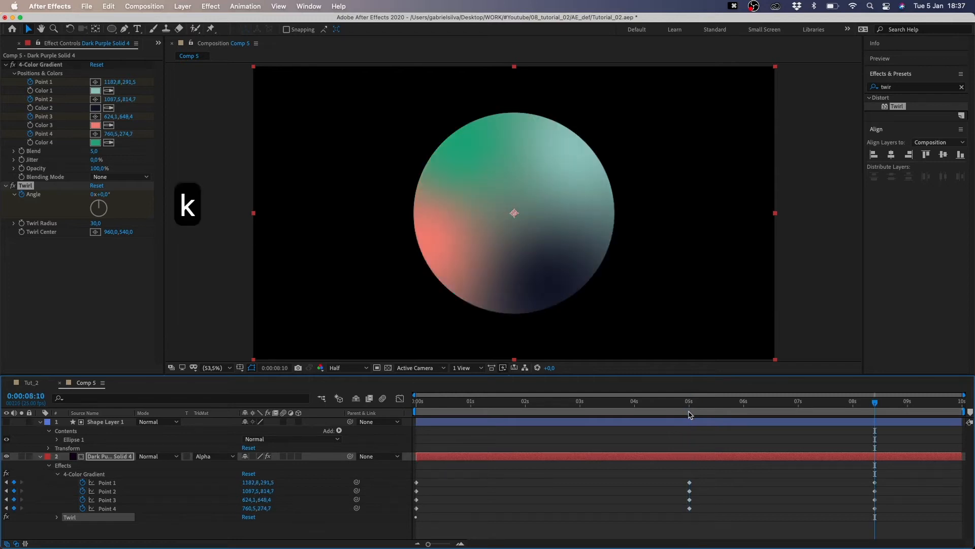
left_click(690, 415)
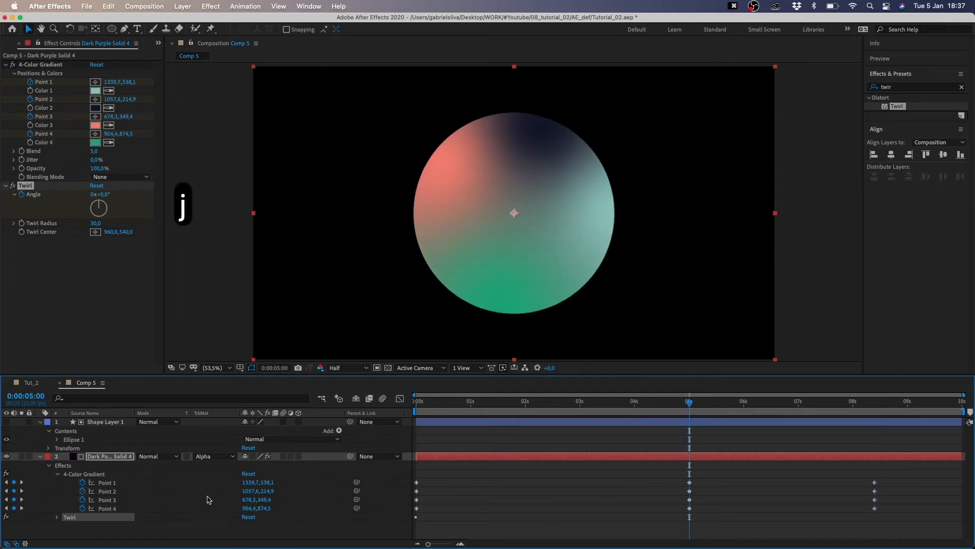
left_click_drag(98, 208, 109, 211)
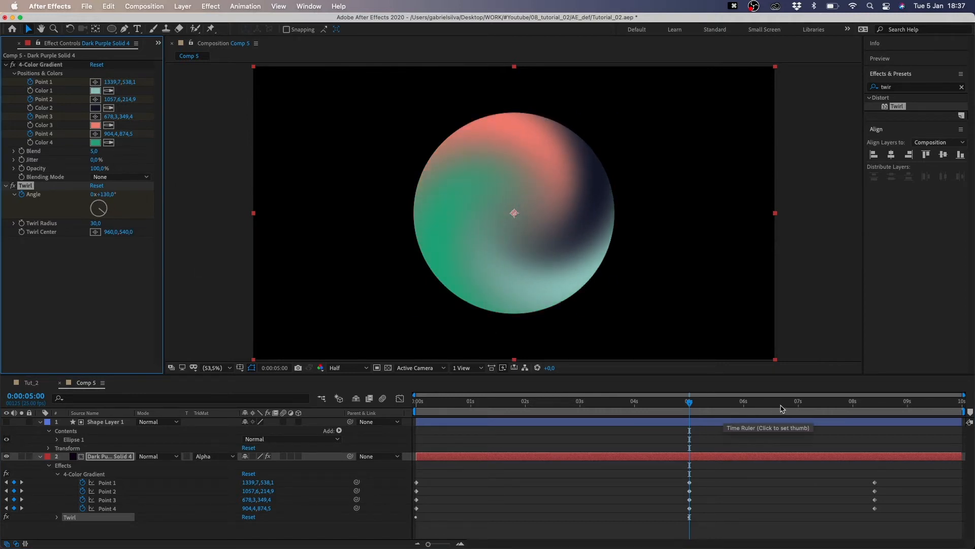
left_click(903, 412)
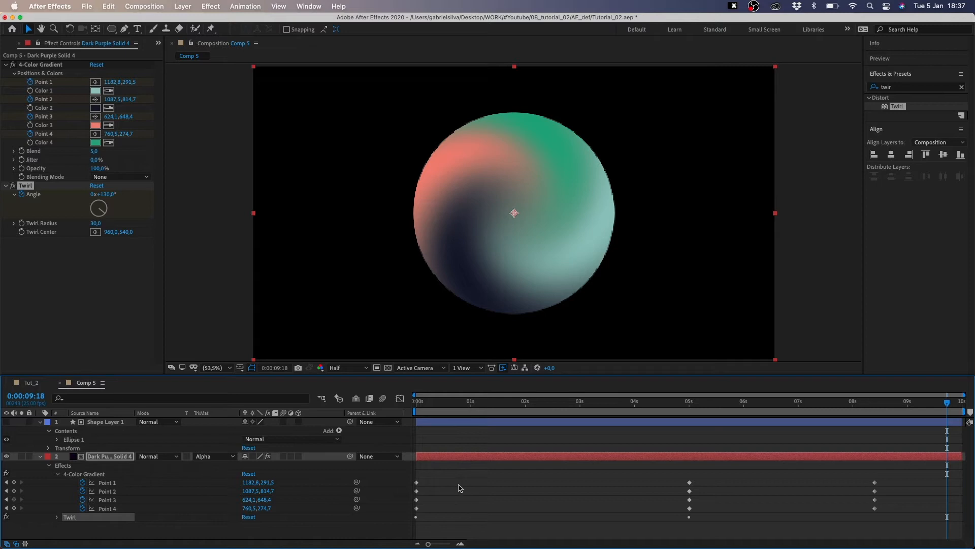
mouse_move(430, 458)
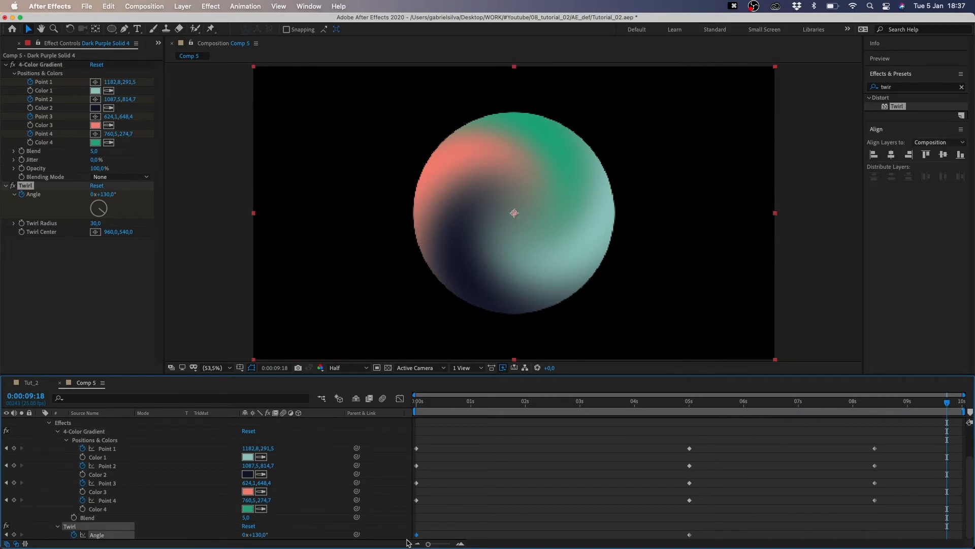
key("cmd+v")
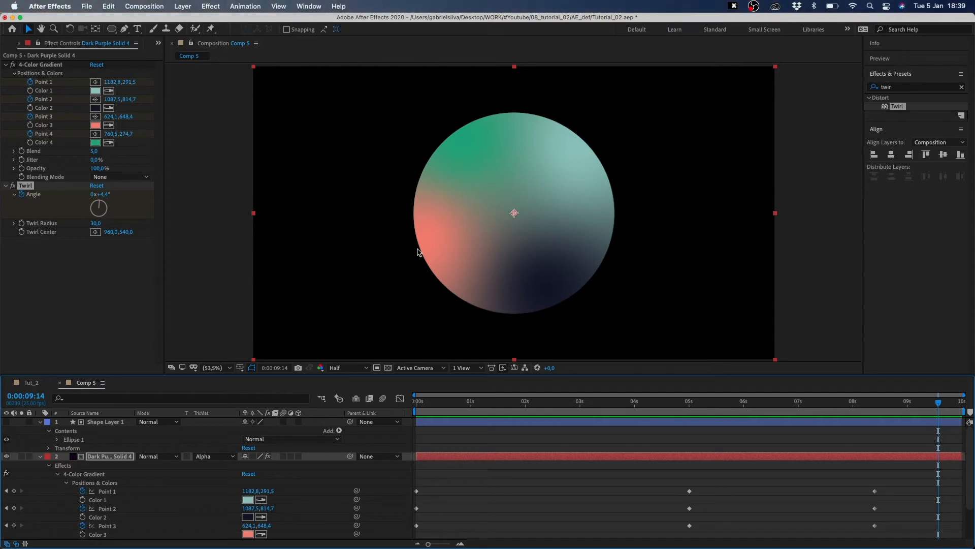
Drop Twirl Angle to 4.4° near the end and add white and dark purple solids
left_click(105, 422)
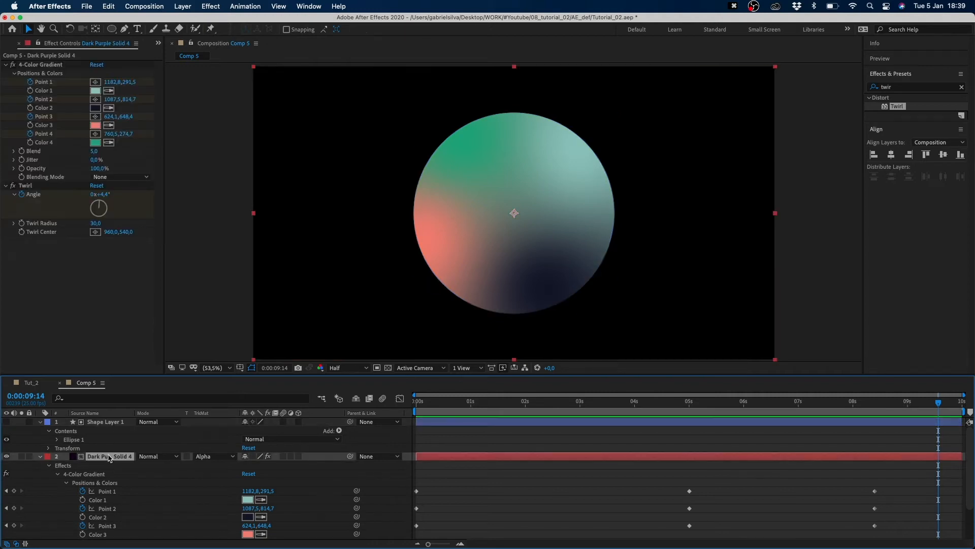
left_click(107, 422)
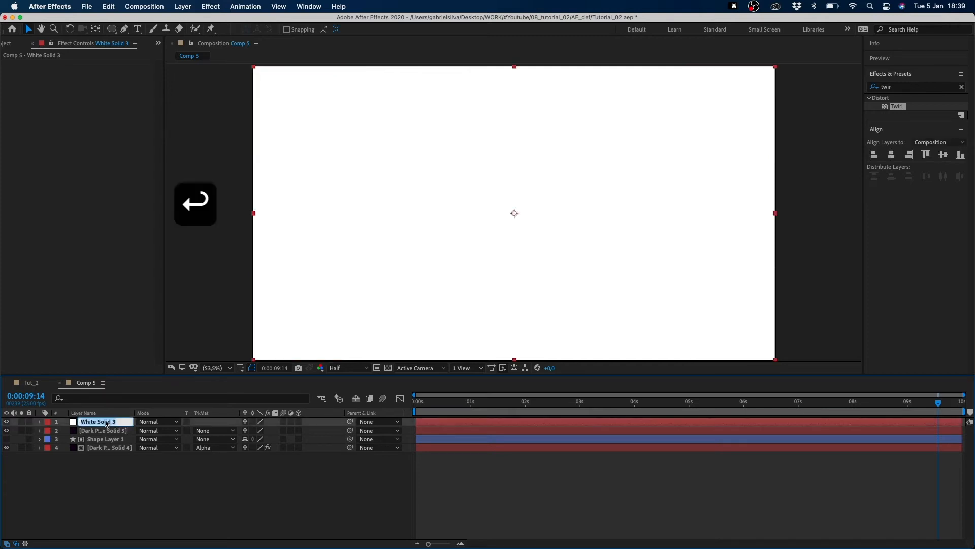
Name the white solid 'highlight' and the purple solid 'shadow', then select highlight
type("highlight")
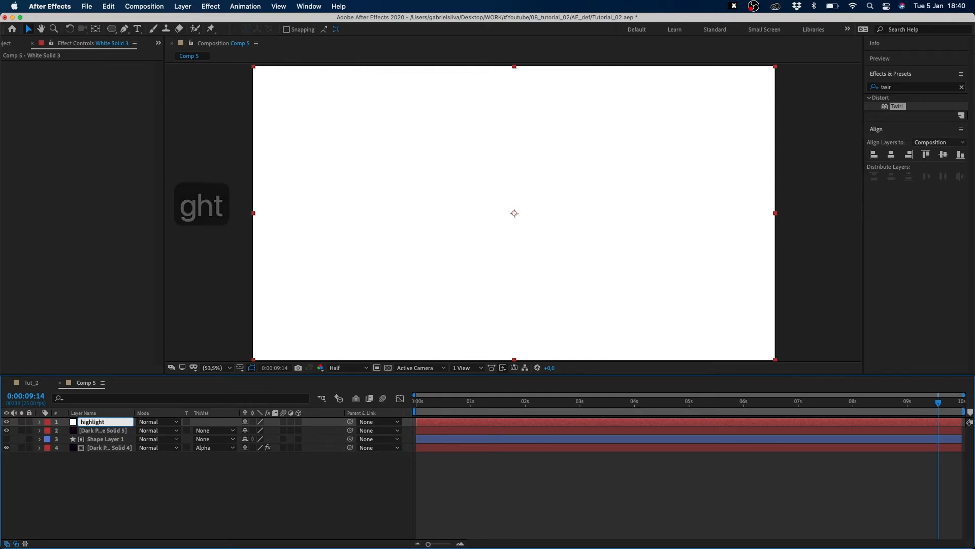
left_click(104, 430)
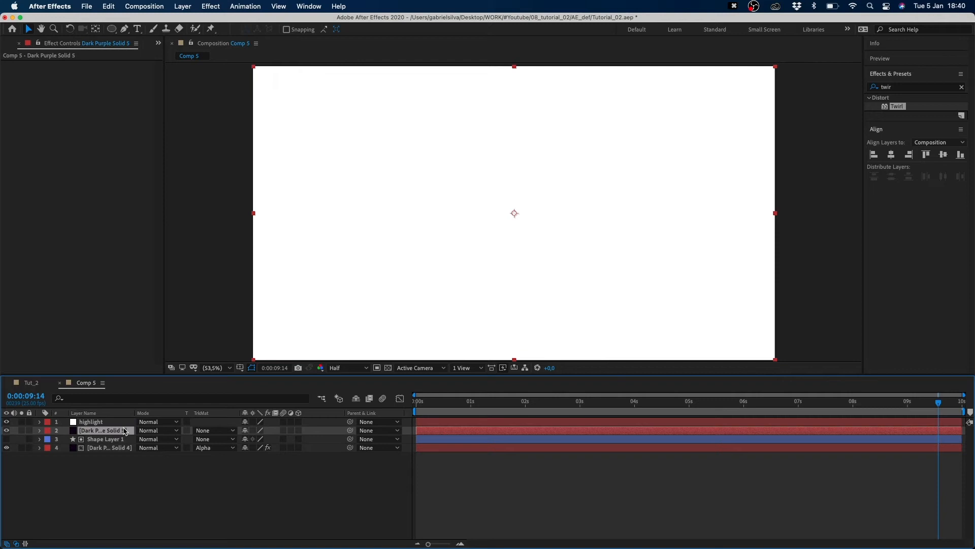
type("shado")
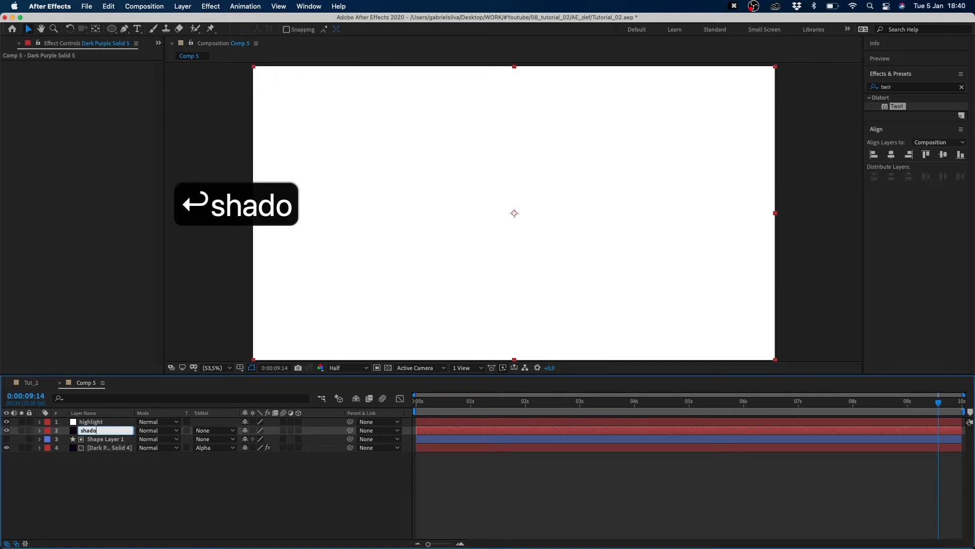
key("Enter")
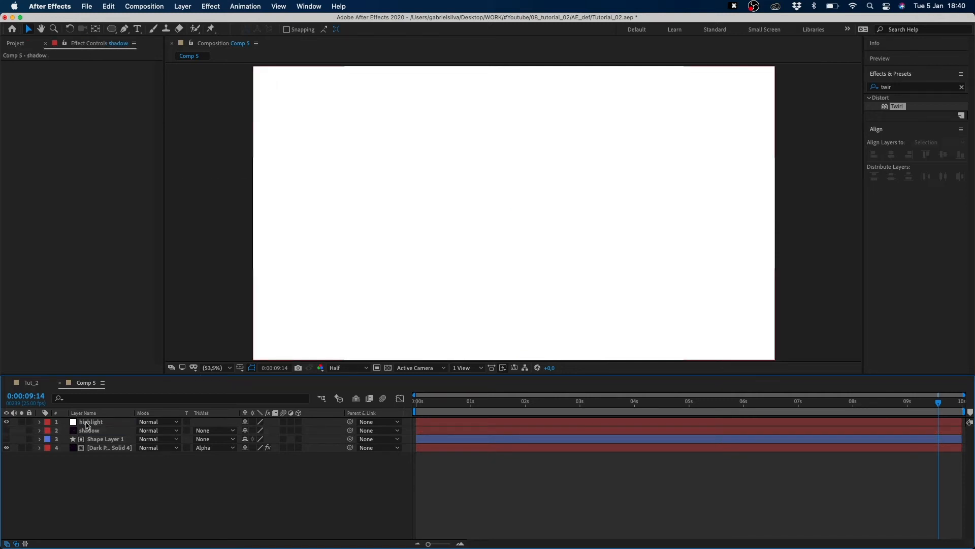
left_click(90, 421)
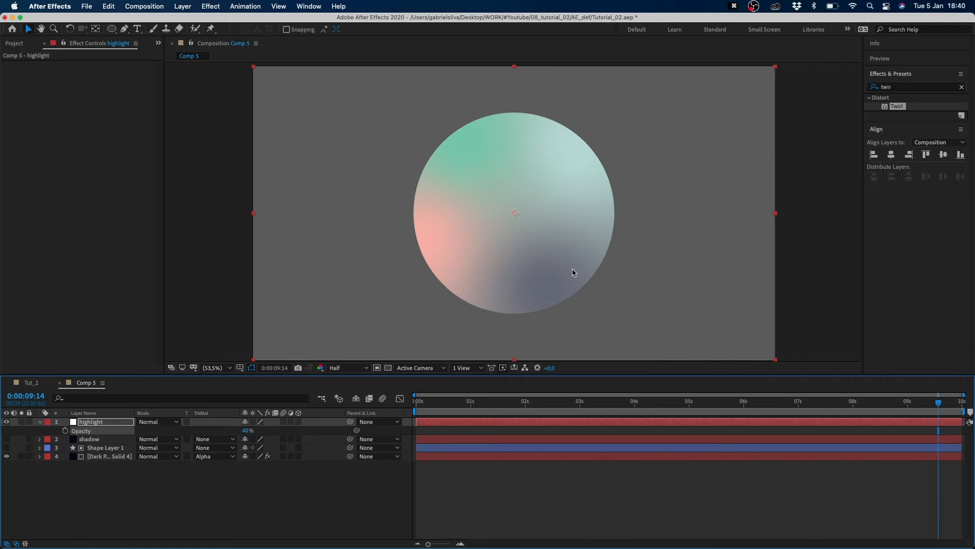
mouse_move(452, 157)
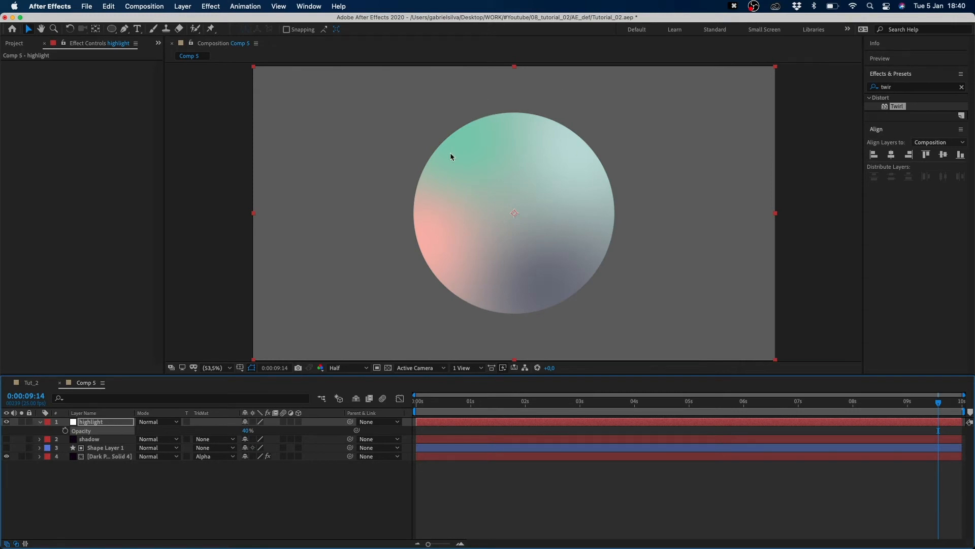
mouse_move(504, 283)
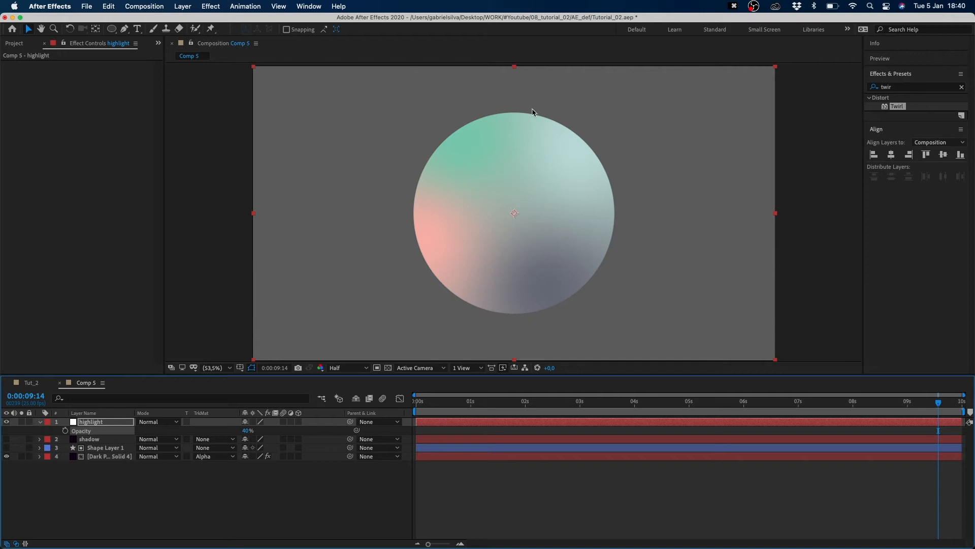
mouse_move(550, 136)
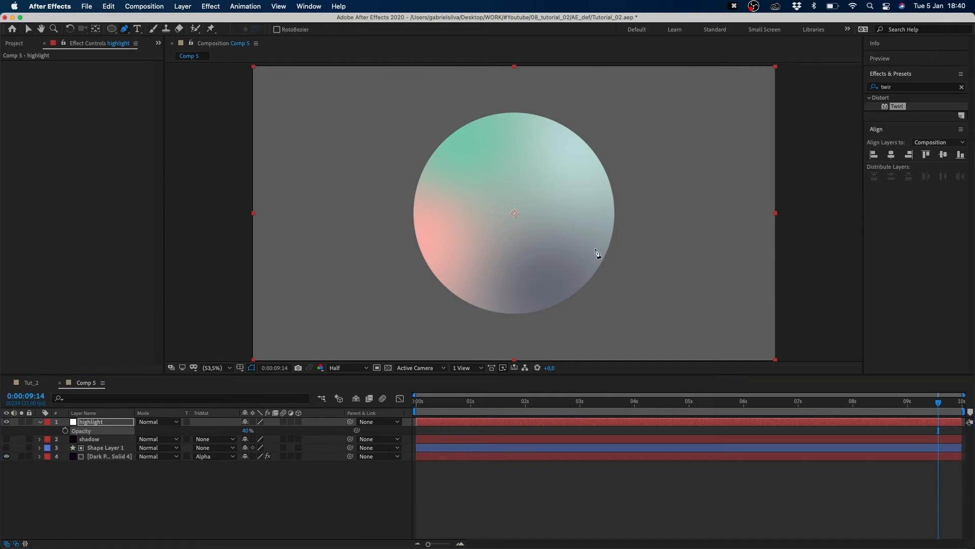
mouse_move(556, 100)
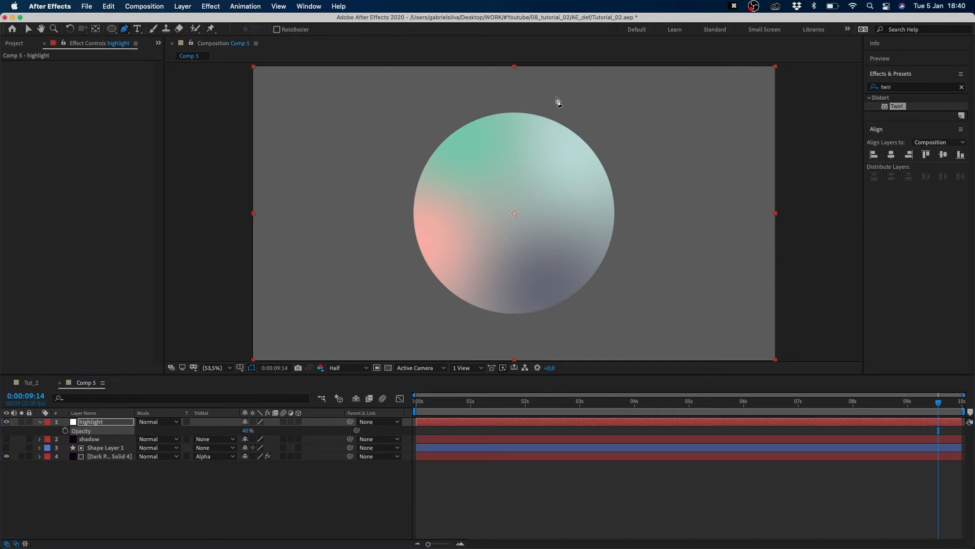
mouse_move(606, 248)
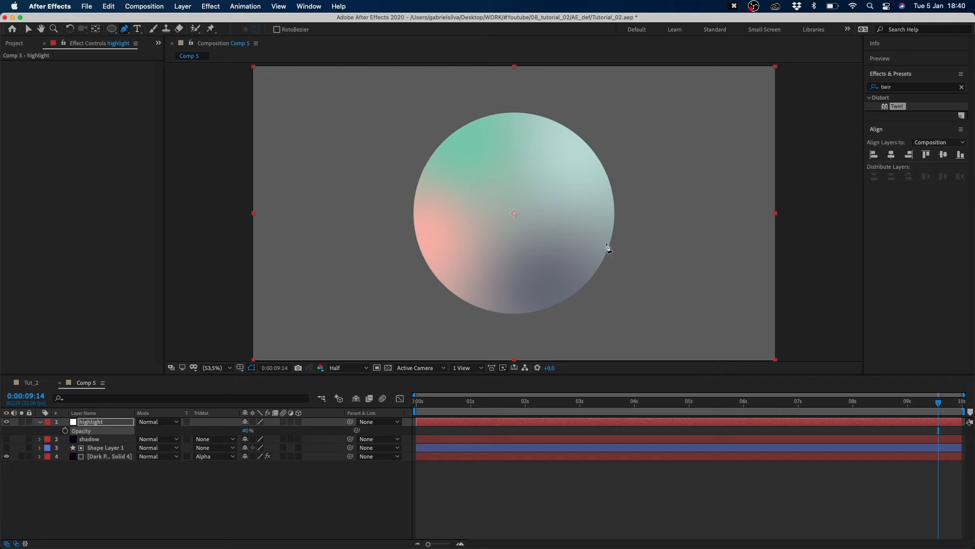
mouse_move(575, 271)
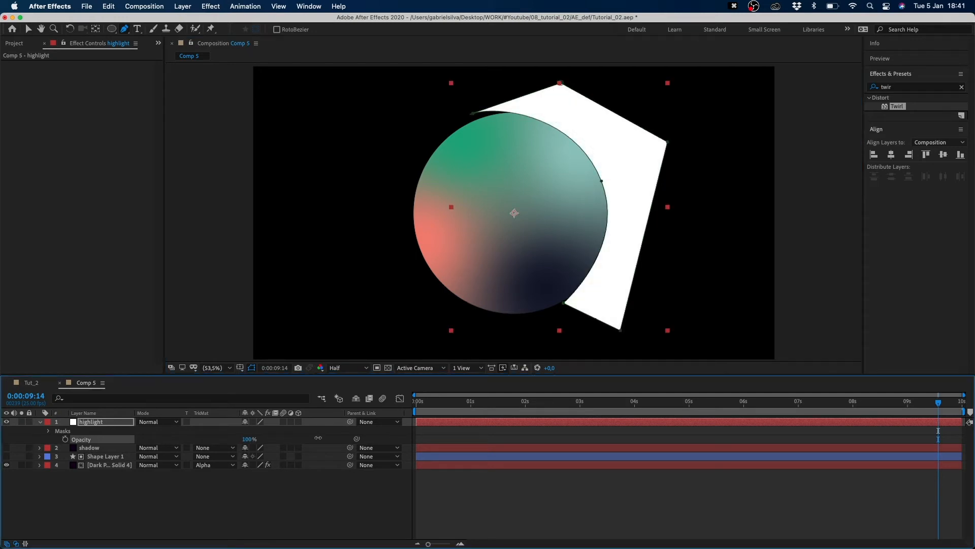
Duplicate the planet circle as the highlight's Alpha Matte and set its mask feather to 31
left_click(106, 456)
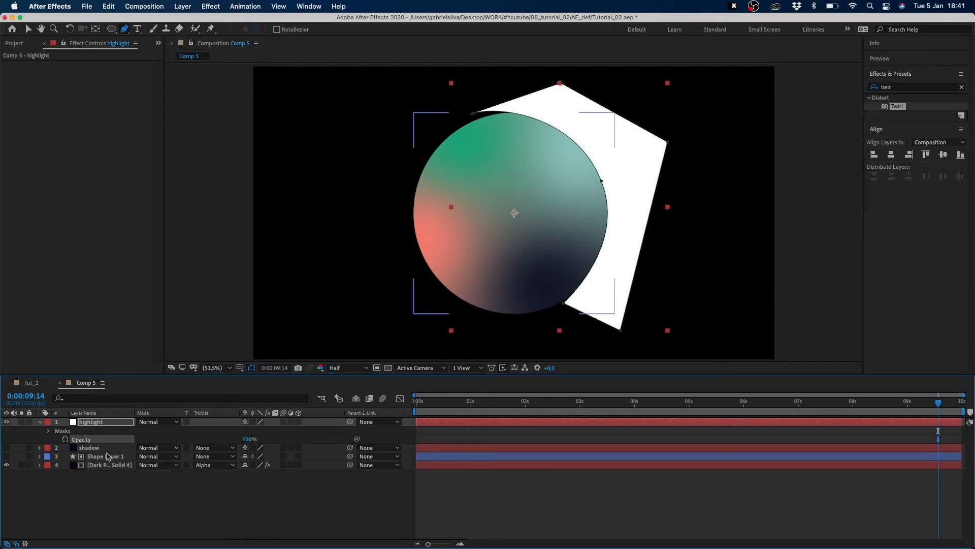
left_click(104, 457)
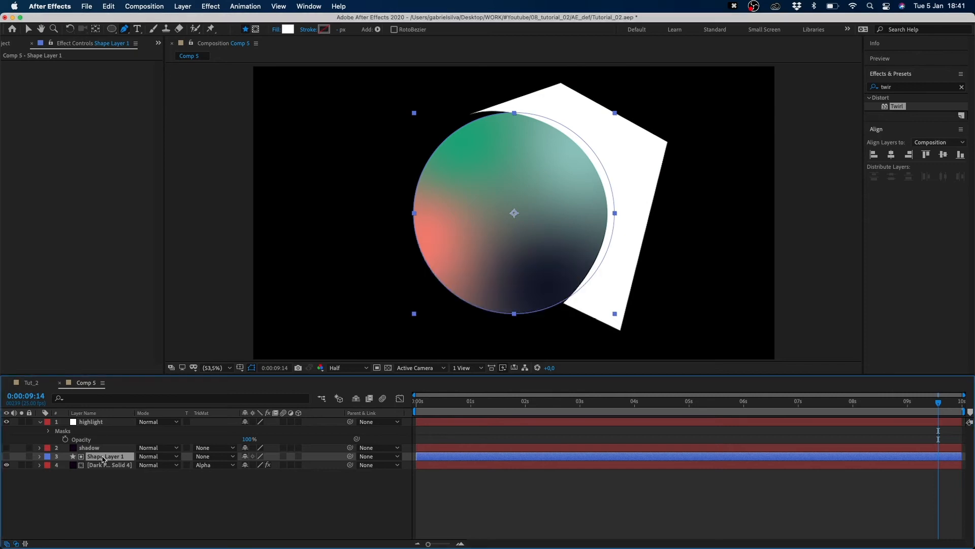
key("cmd+d")
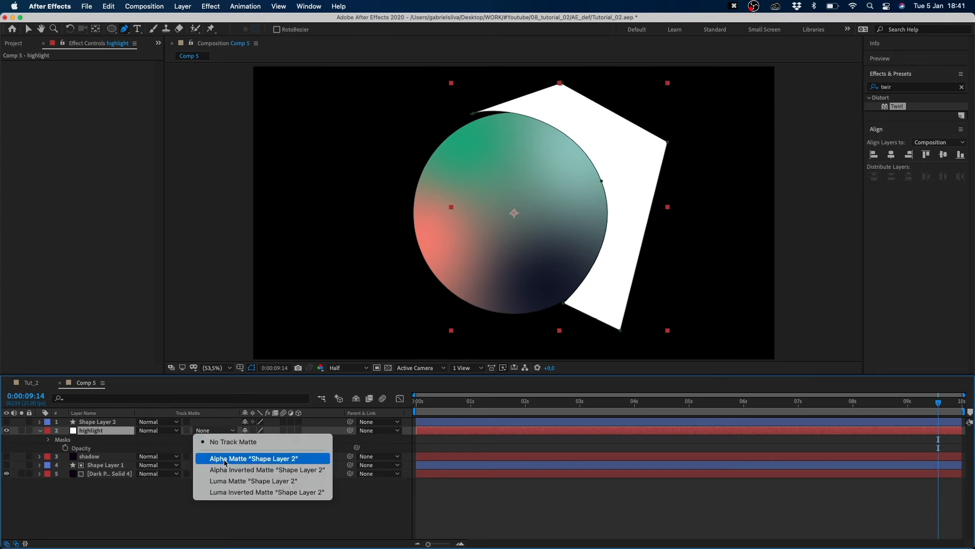
left_click(254, 458)
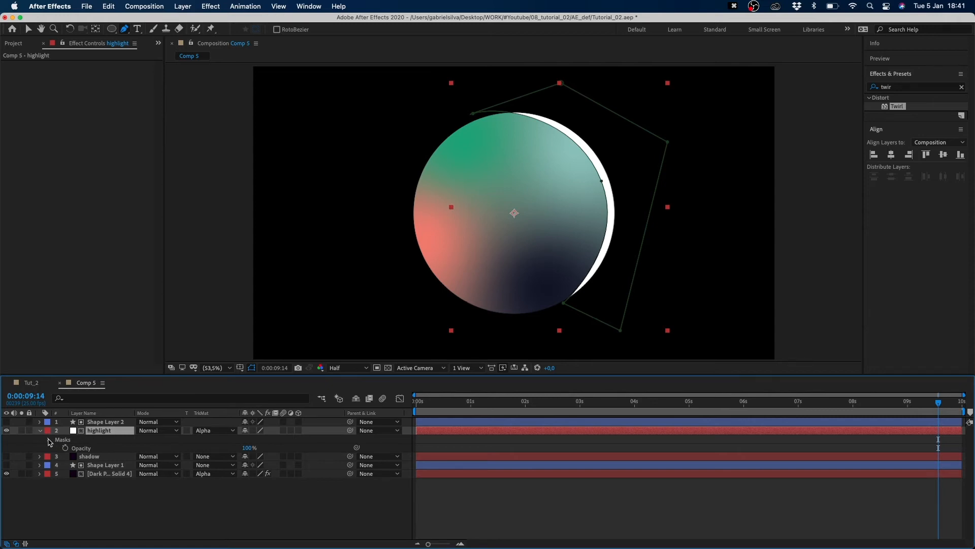
left_click(49, 440)
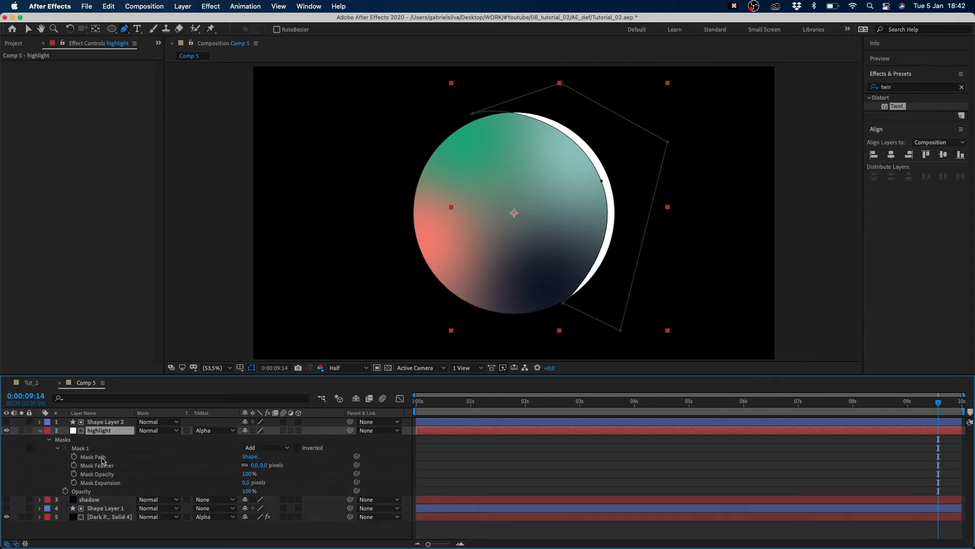
mouse_move(283, 472)
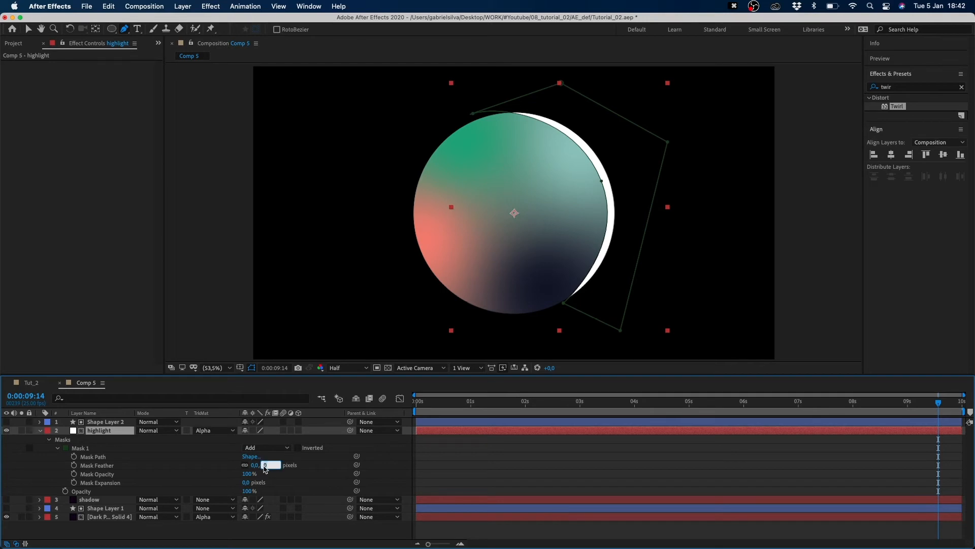
type("31")
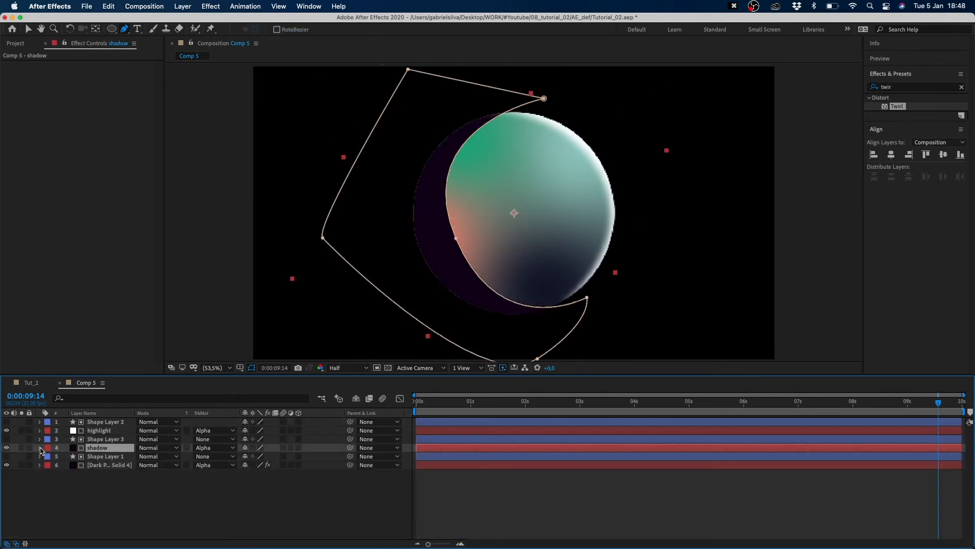
Expand the shadow layer's mask settings to feather its edge by 154 px
left_click(39, 448)
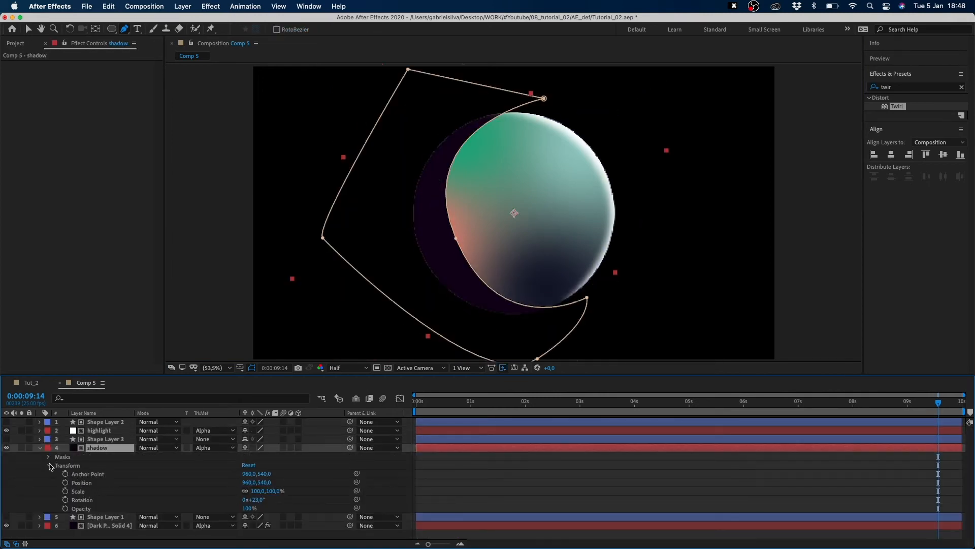
left_click(48, 456)
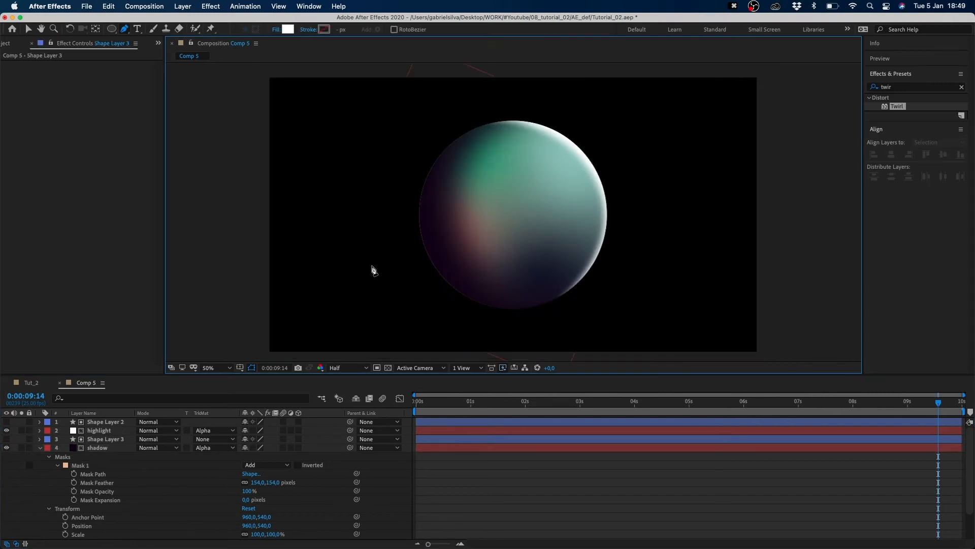
Zoom in on the planet's rim and select Shape Layer 3 to scale it to 101%
left_click(209, 367)
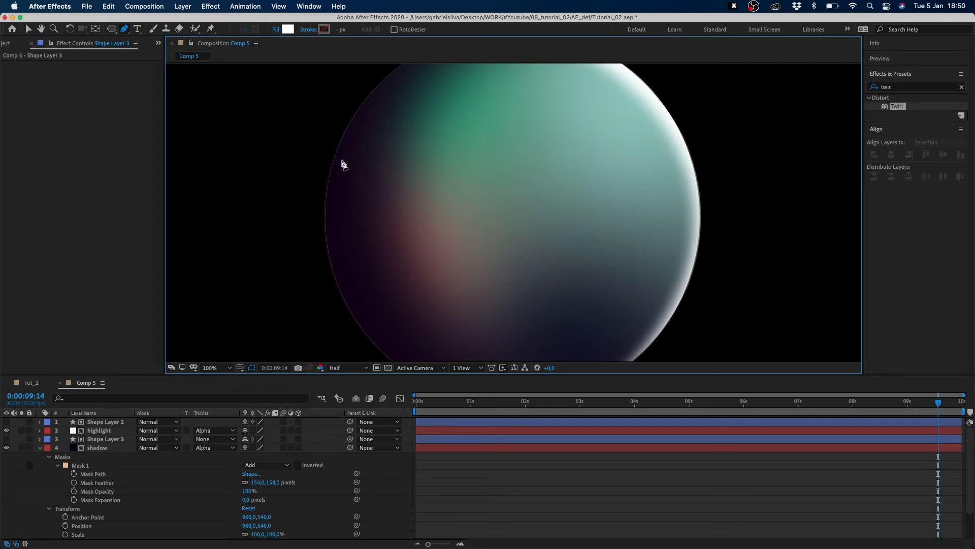
left_click(105, 439)
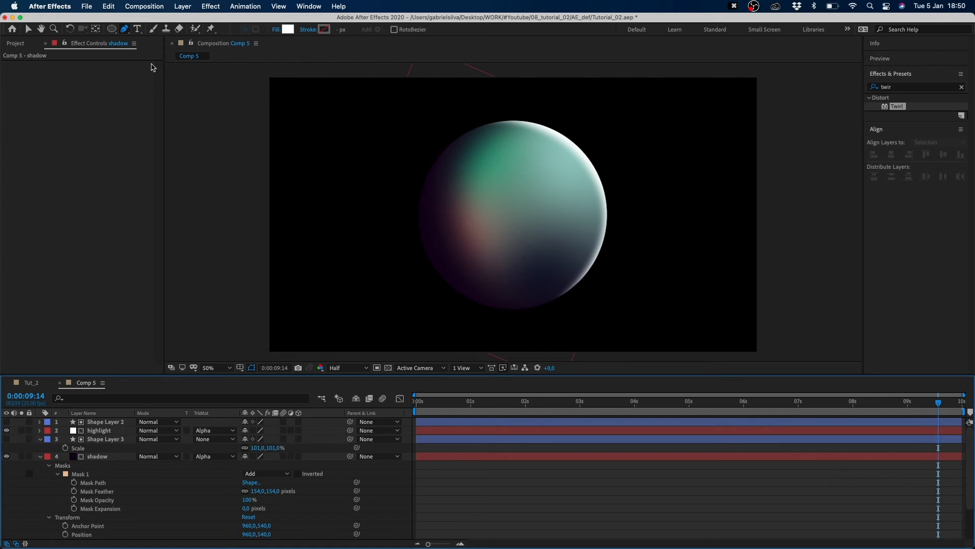
mouse_move(111, 30)
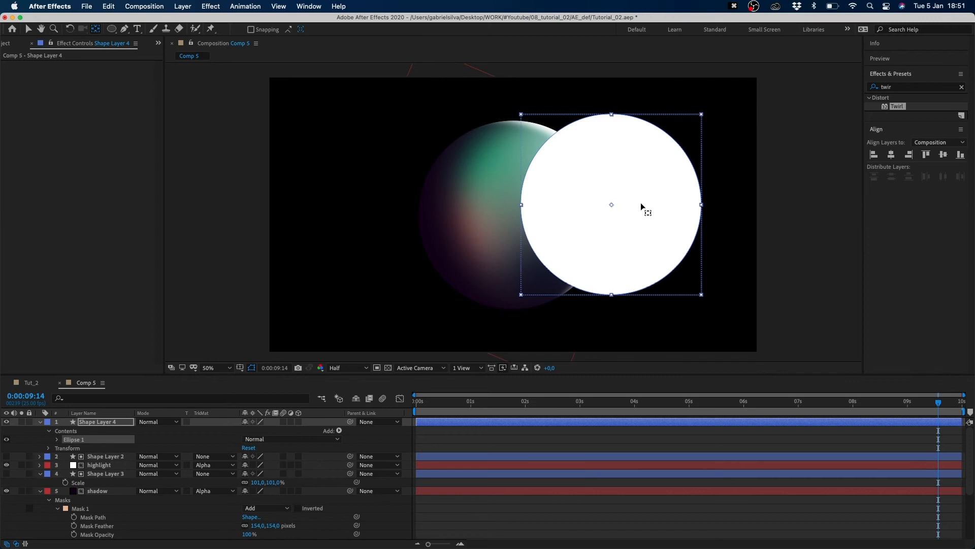
mouse_move(636, 233)
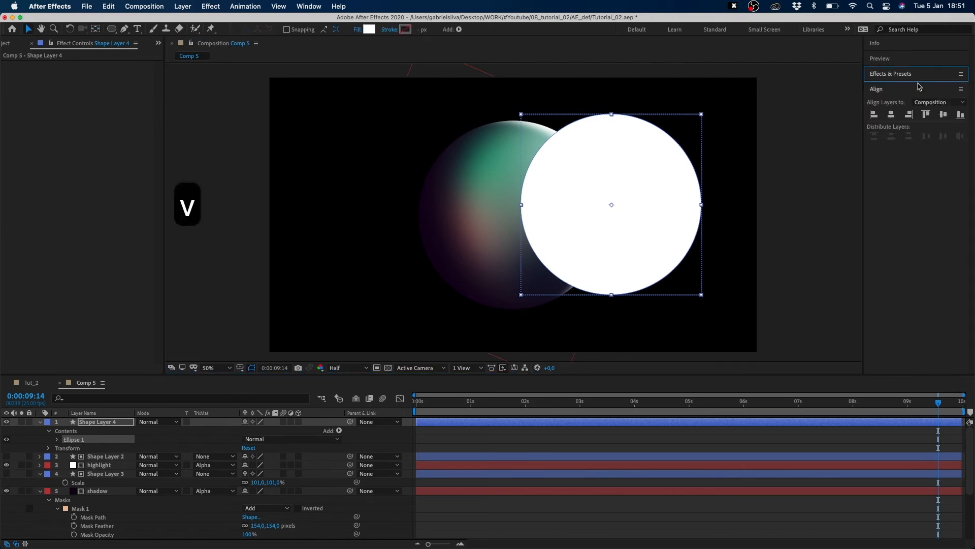
Apply Gaussian Blur to the white circle and raise Blurriness to about 397
type("twirl")
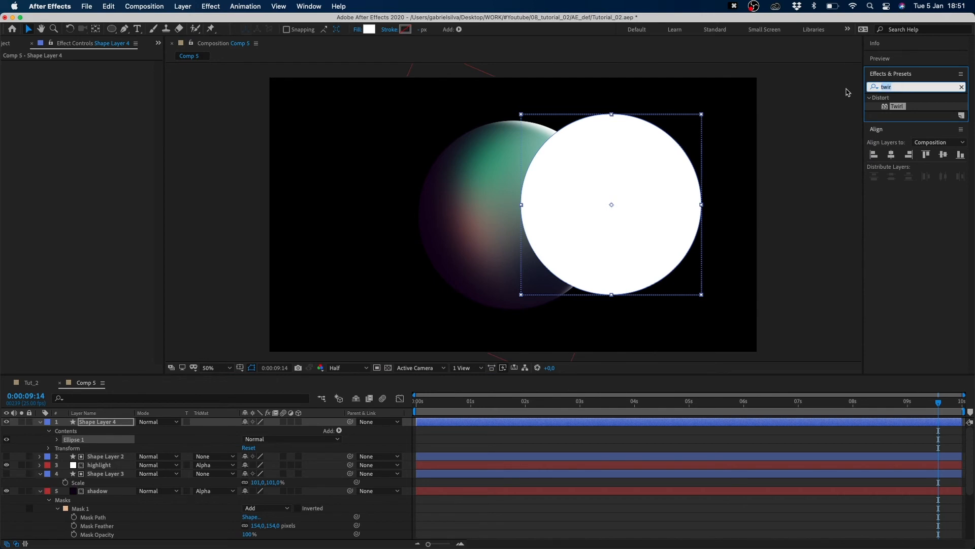
type("gau")
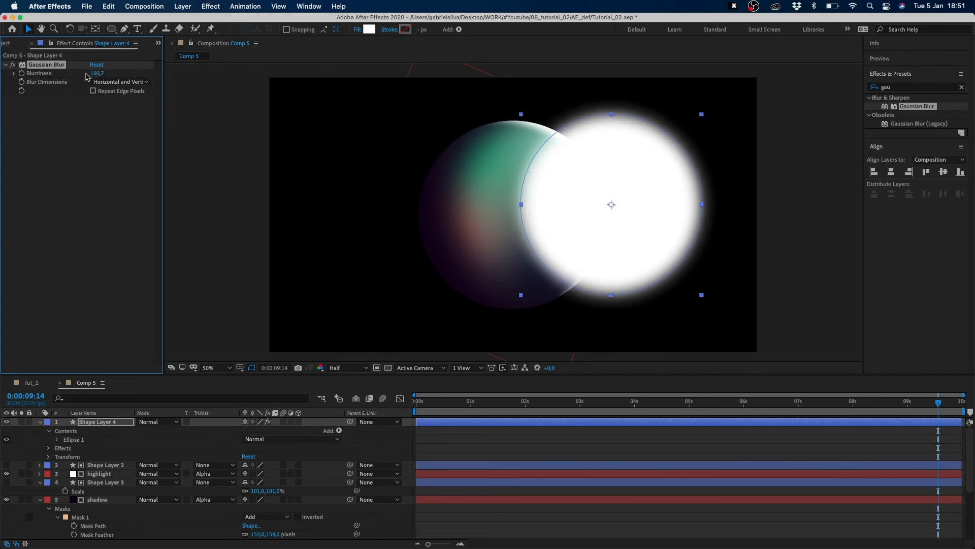
left_click_drag(97, 73, 97, 72)
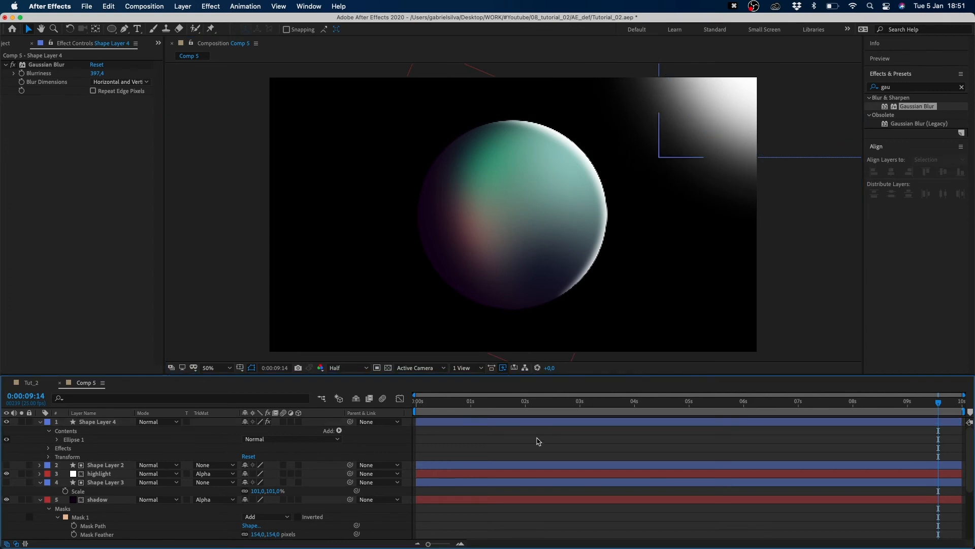
mouse_move(544, 435)
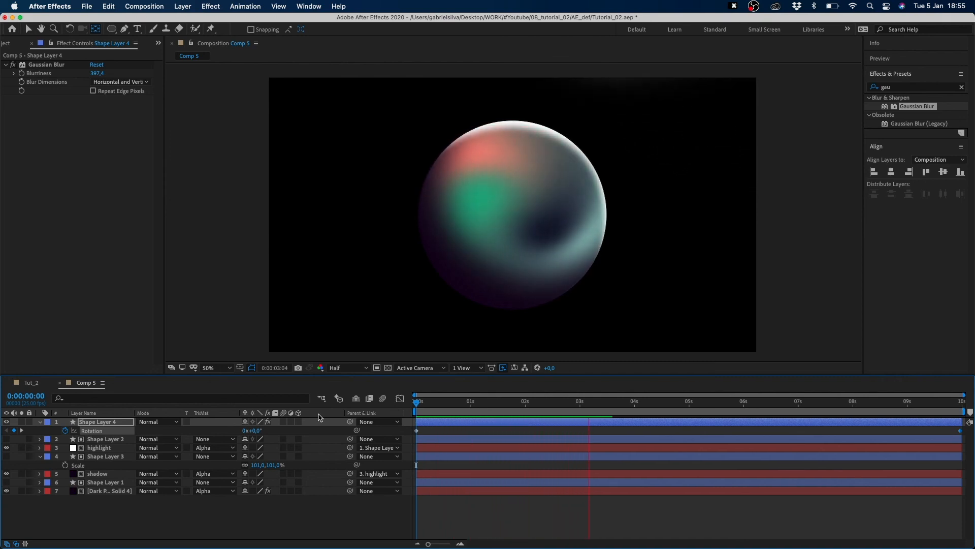
left_click(700, 408)
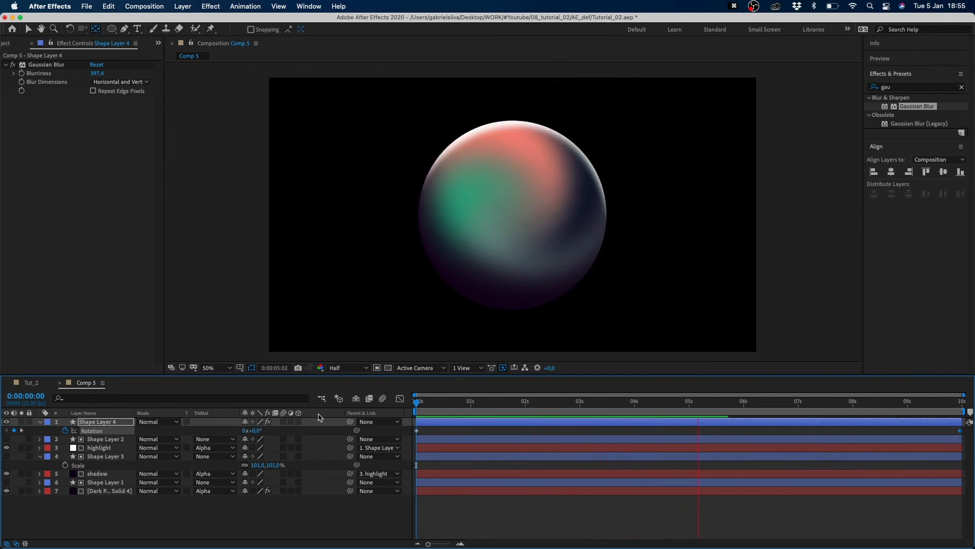
left_click(806, 401)
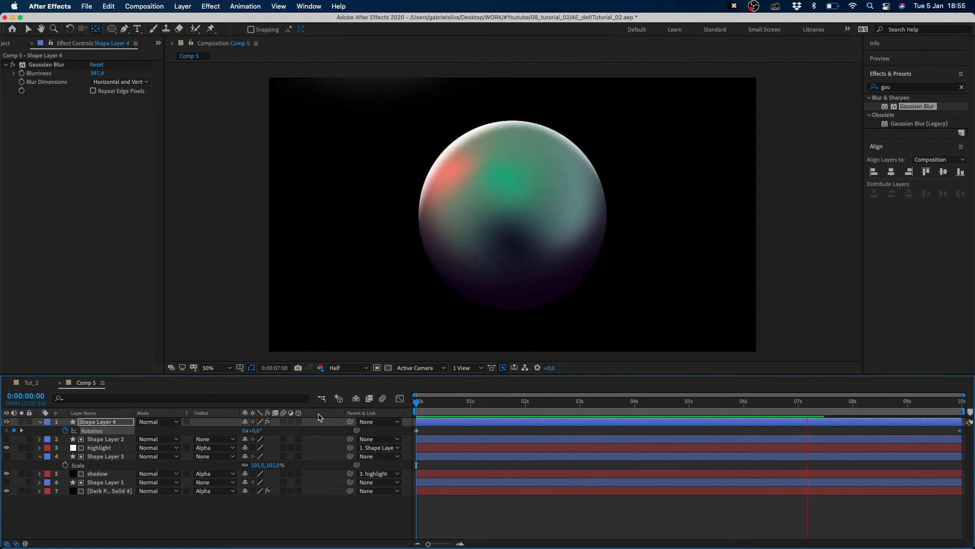
left_click(918, 401)
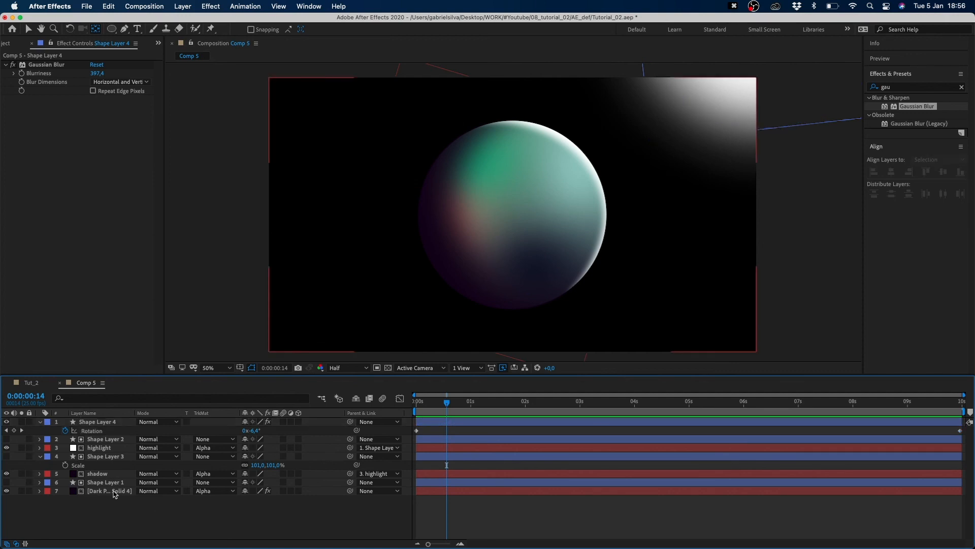
Create a new dark purple solid, White Solid 4, for the background
left_click(109, 491)
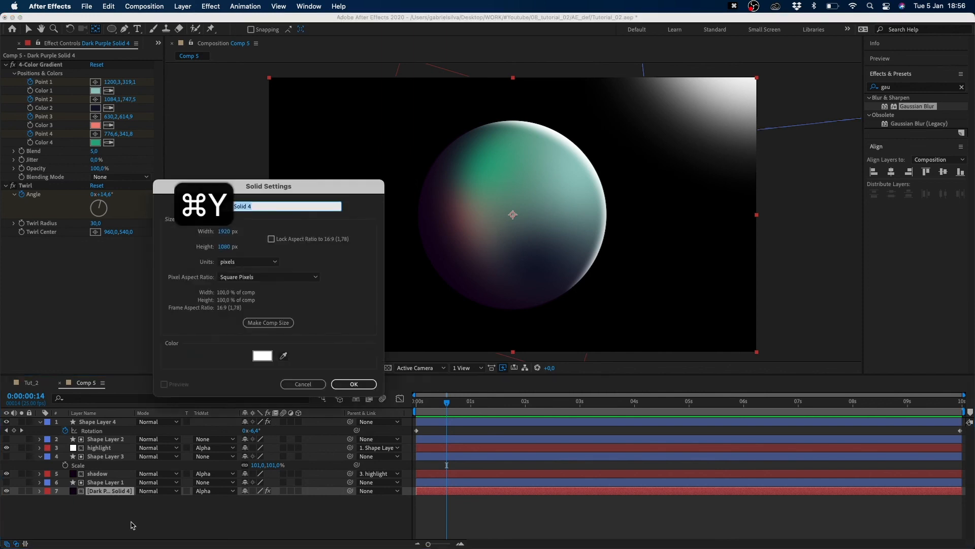
type("White Solid 4")
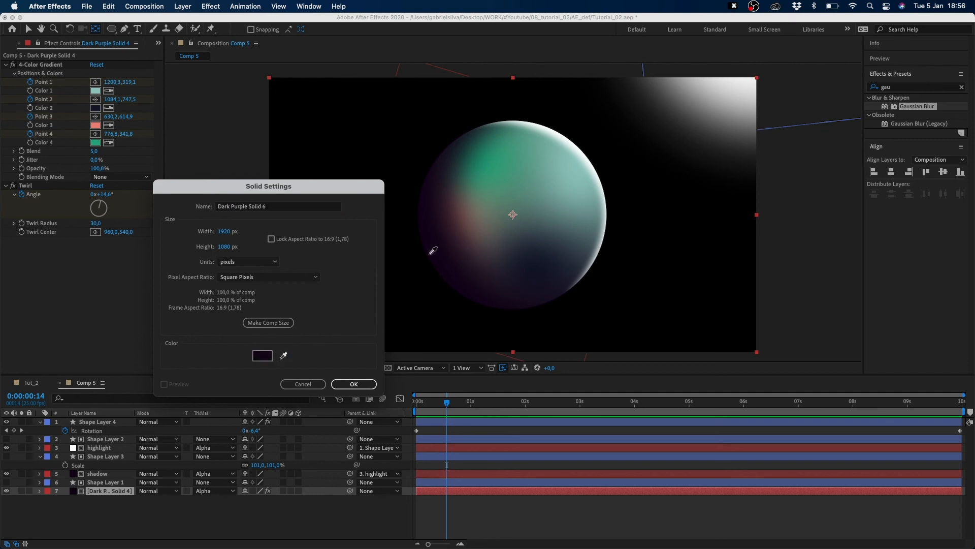
left_click(353, 384)
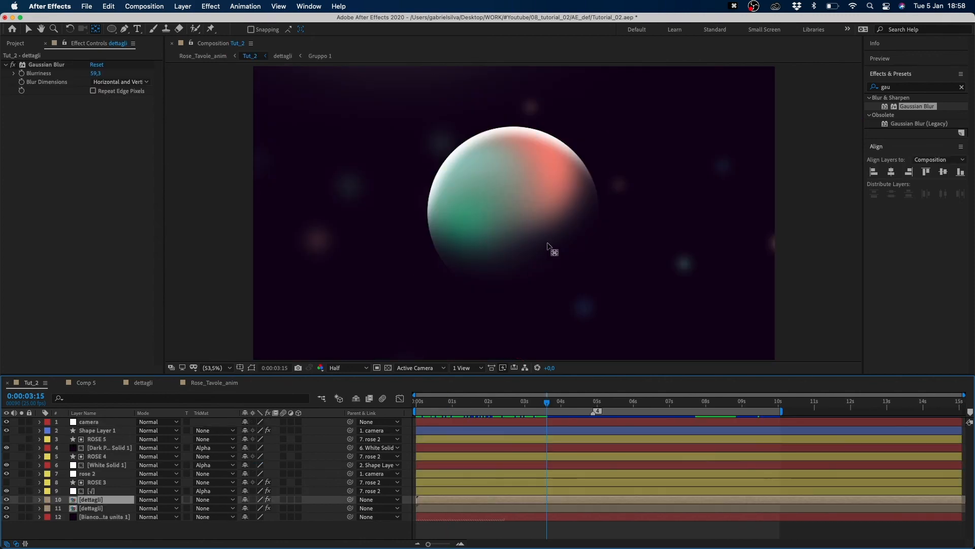
mouse_move(616, 312)
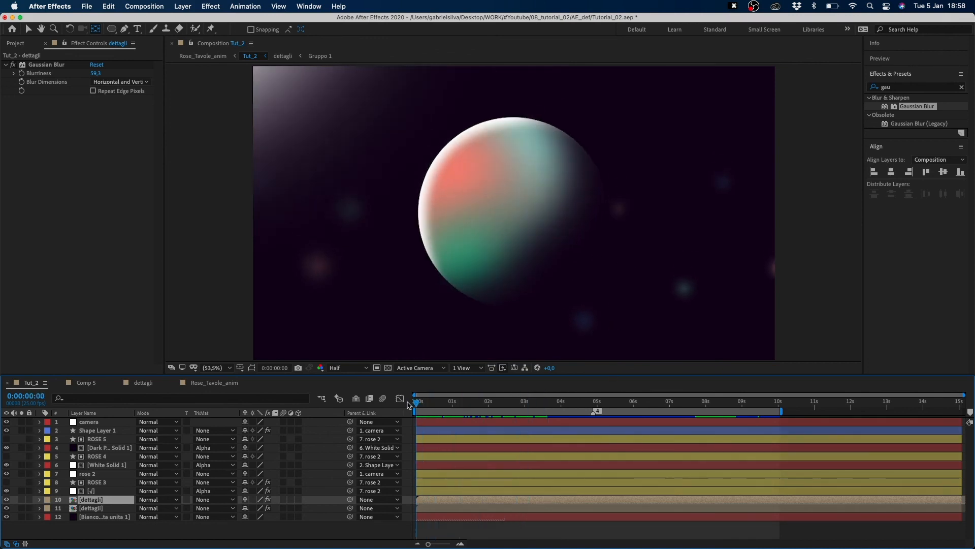
Scrub Tut_2 to around 8 seconds and open the dettagli precomposition
left_click(727, 403)
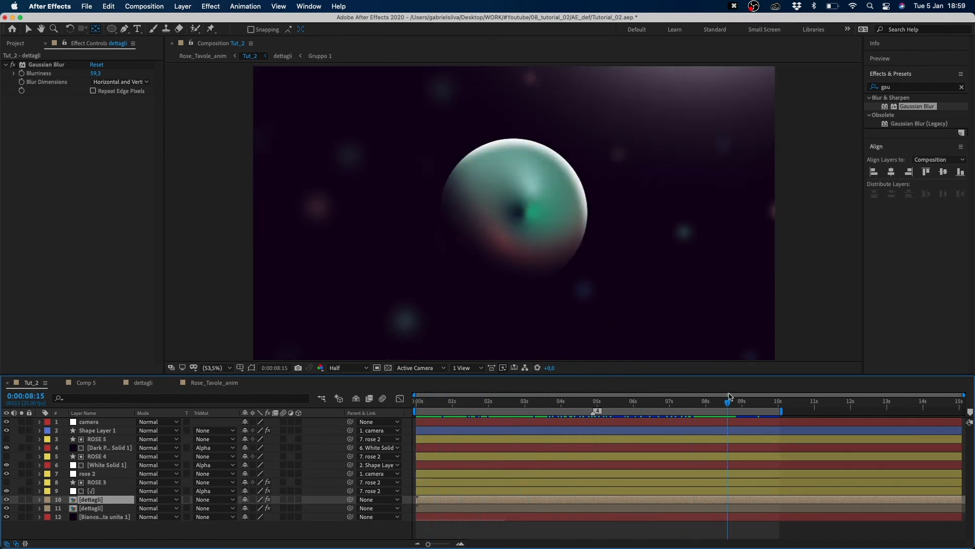
left_click(574, 401)
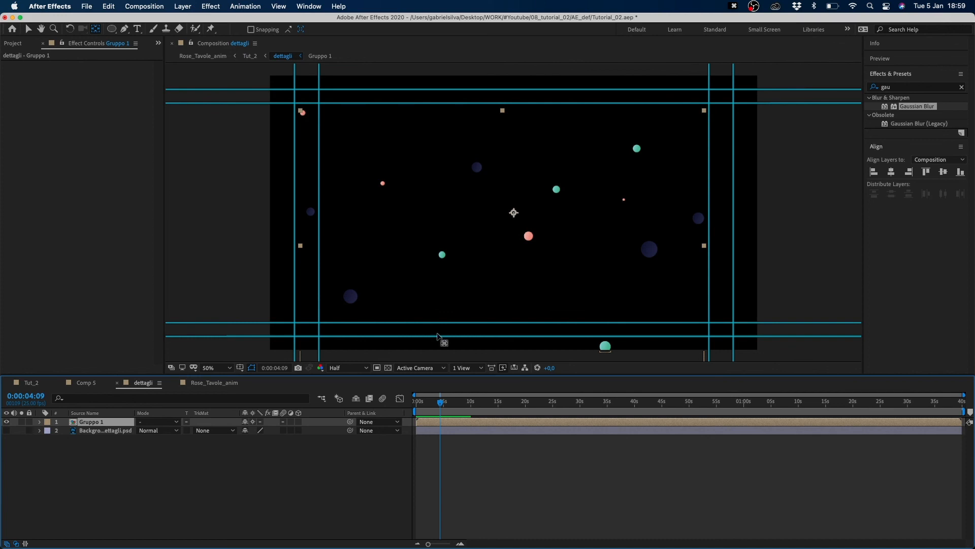
mouse_move(431, 288)
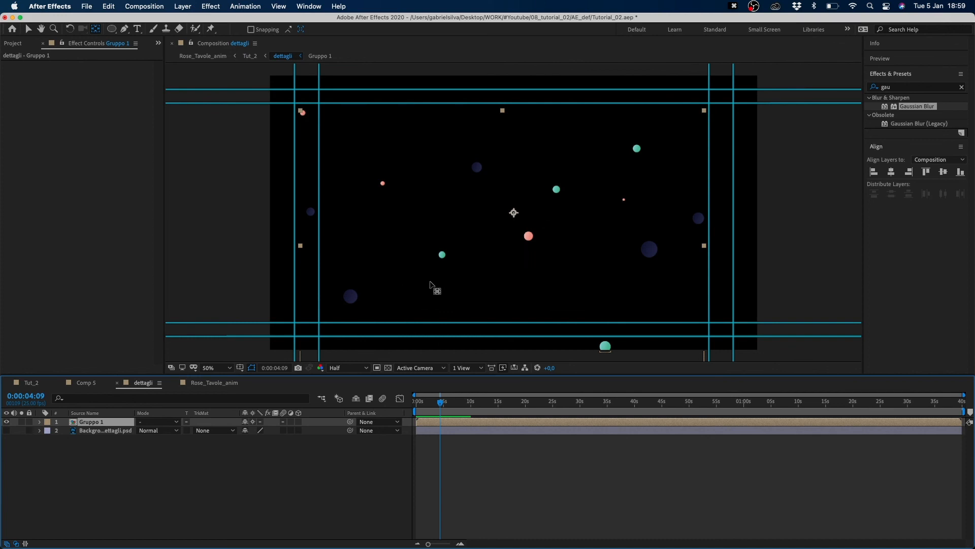